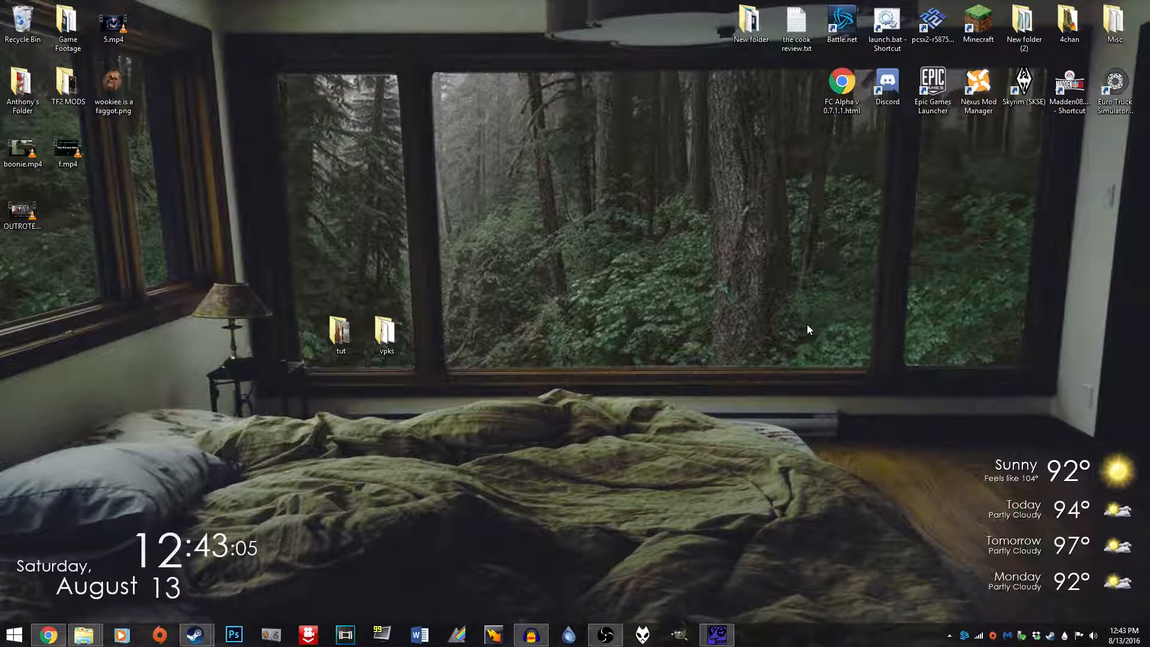
mouse_move(699, 240)
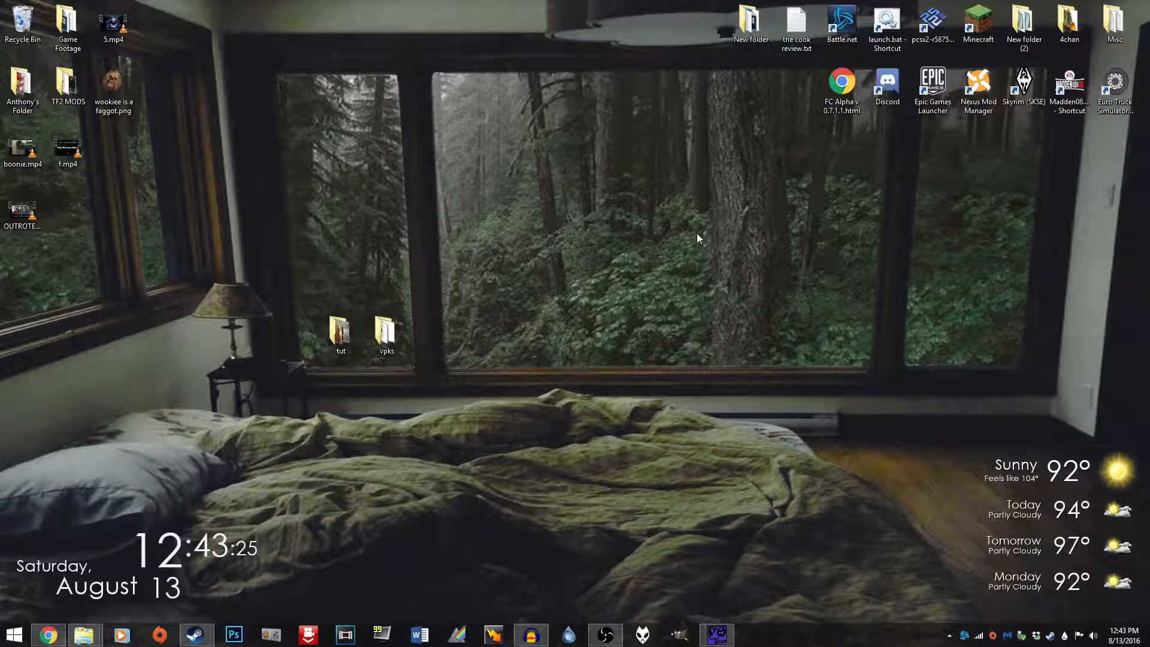
mouse_move(651, 299)
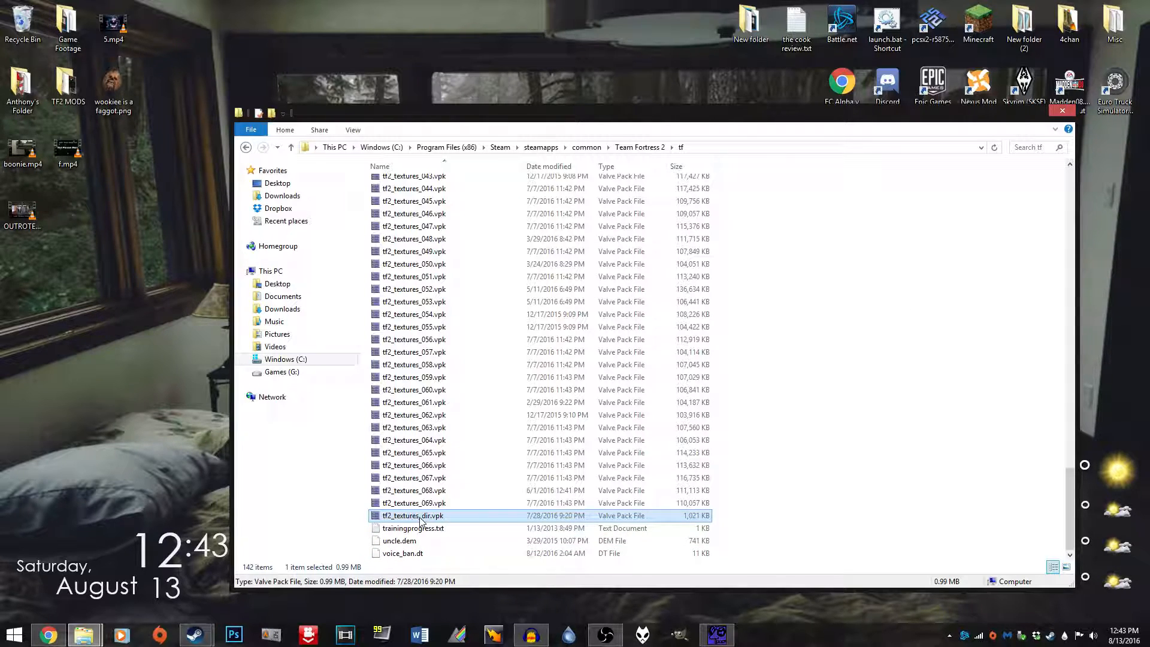
mouse_move(448, 520)
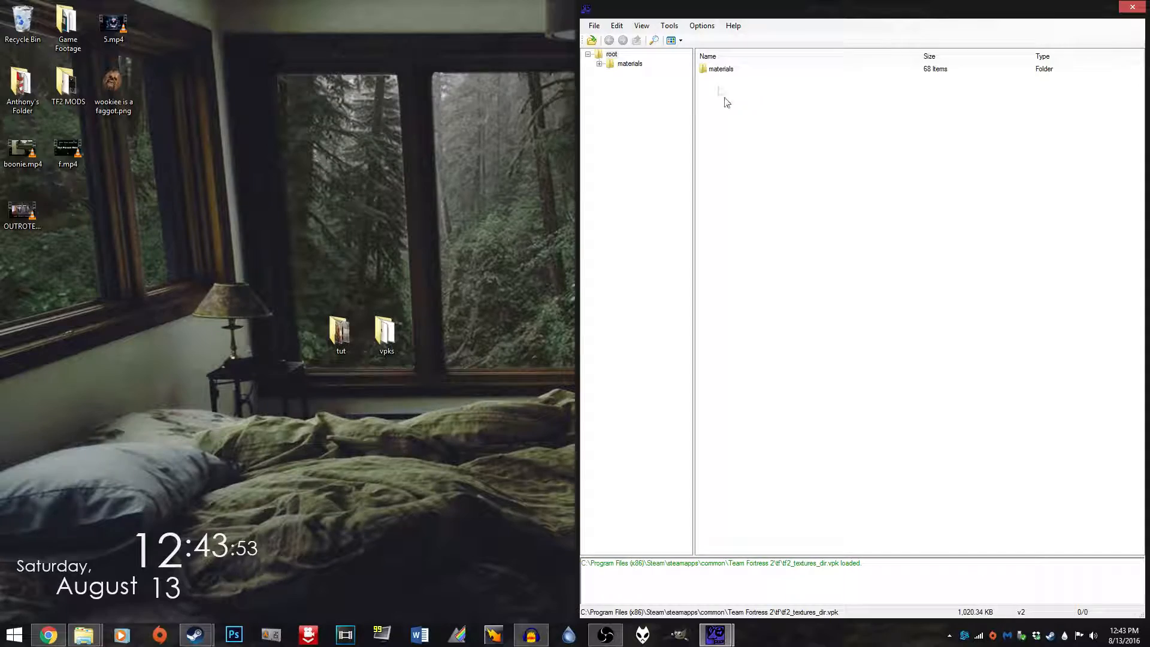
In materials/console, select the 2fort, gravelpit, mvm, upward and full moon textures.
double_click(721, 69)
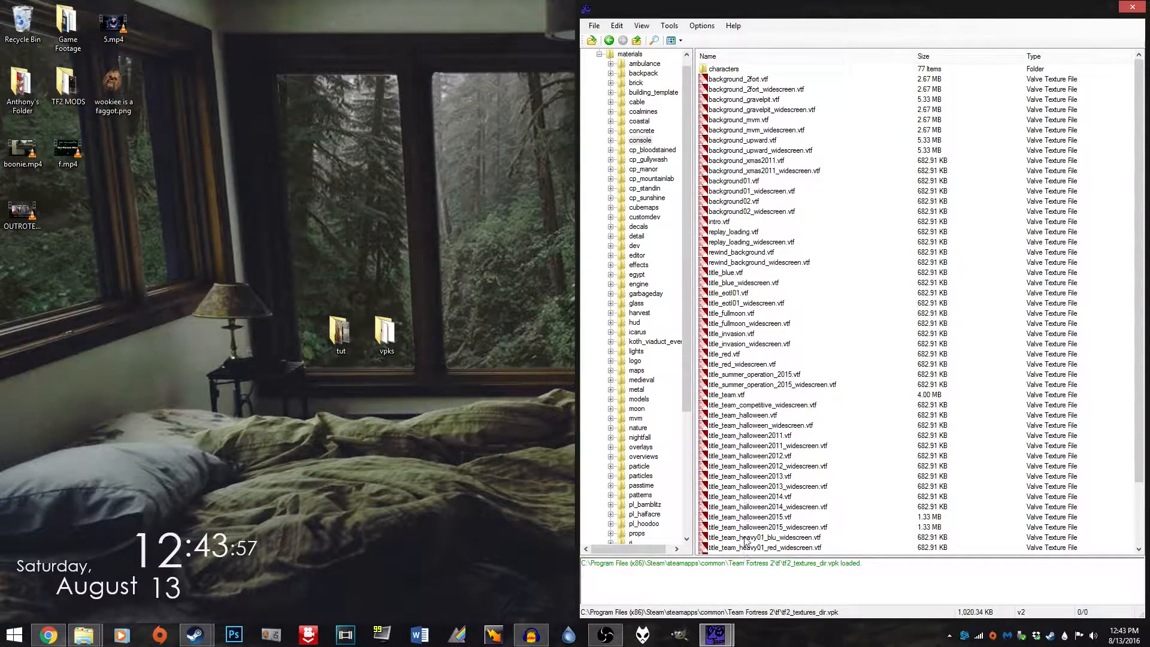
mouse_move(739, 415)
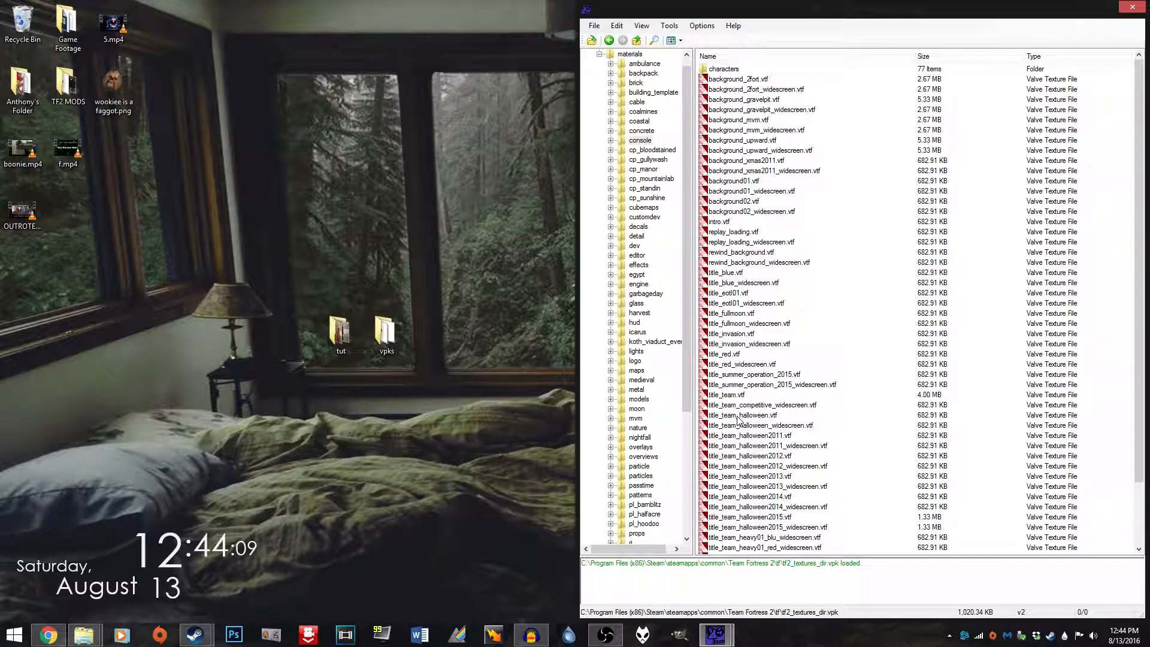
mouse_move(783, 98)
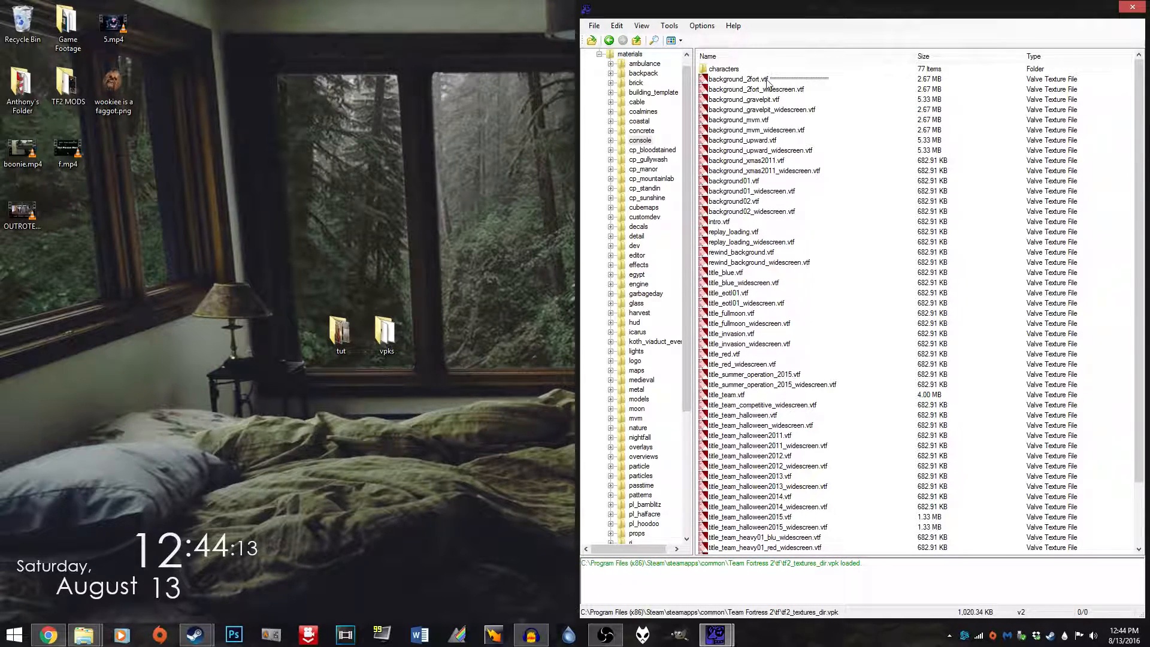
left_click(755, 89)
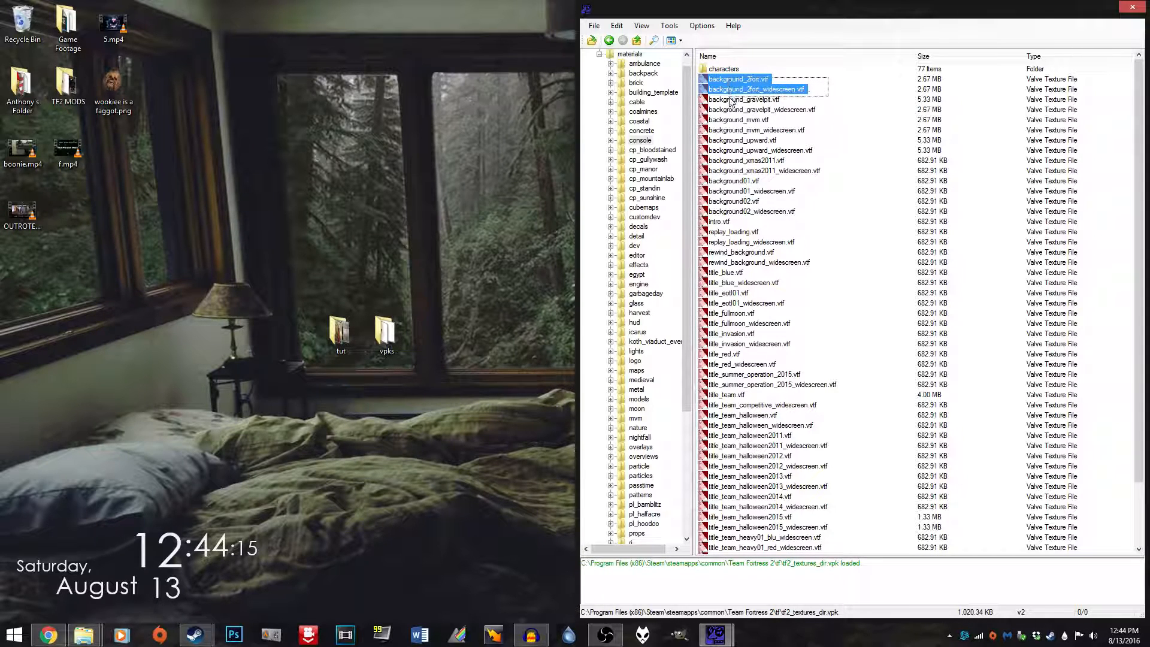
left_click(754, 130)
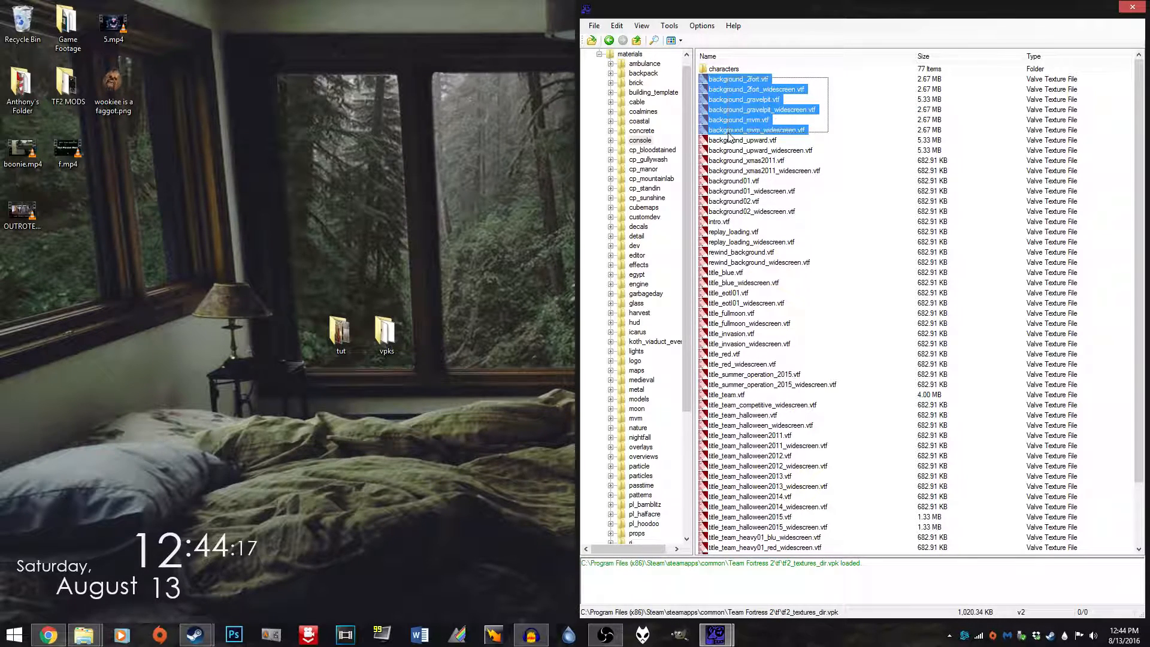
left_click(761, 151)
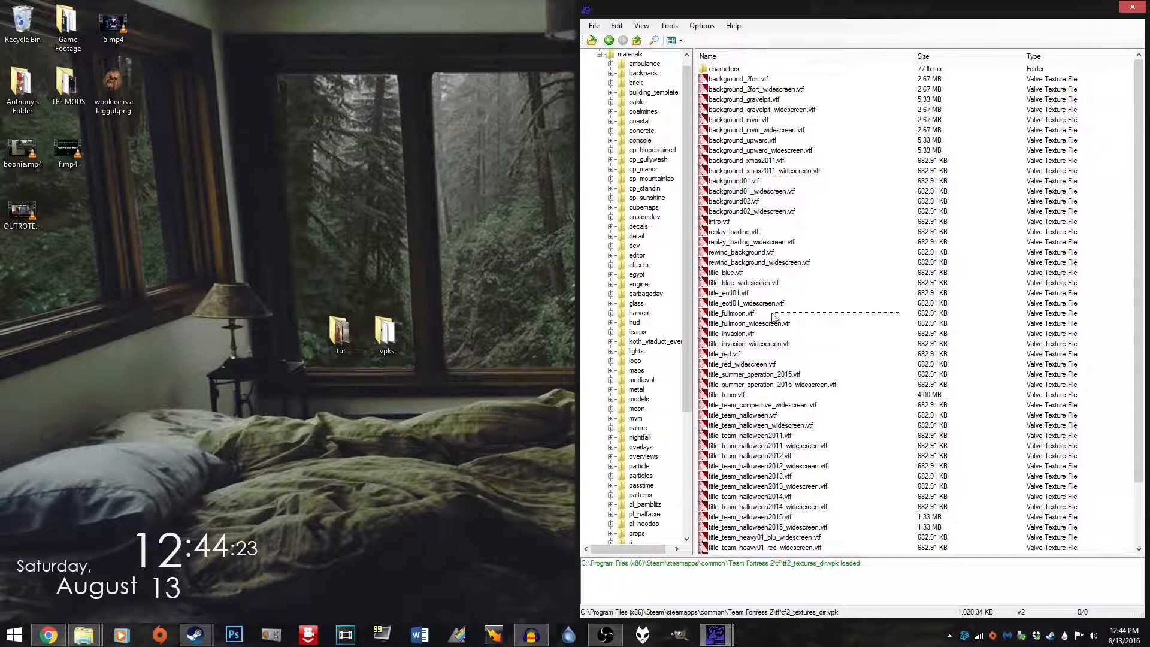
left_click(747, 324)
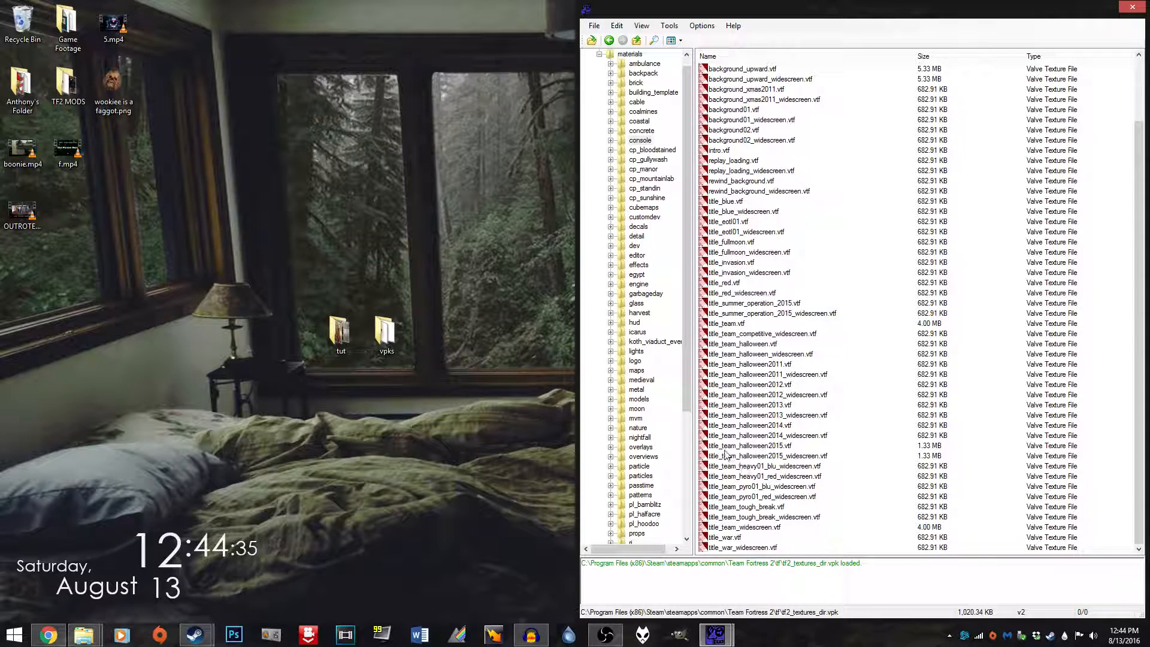
Add the heavy, pyro widescreen and red pyro title textures to the selection for extraction.
left_click(767, 455)
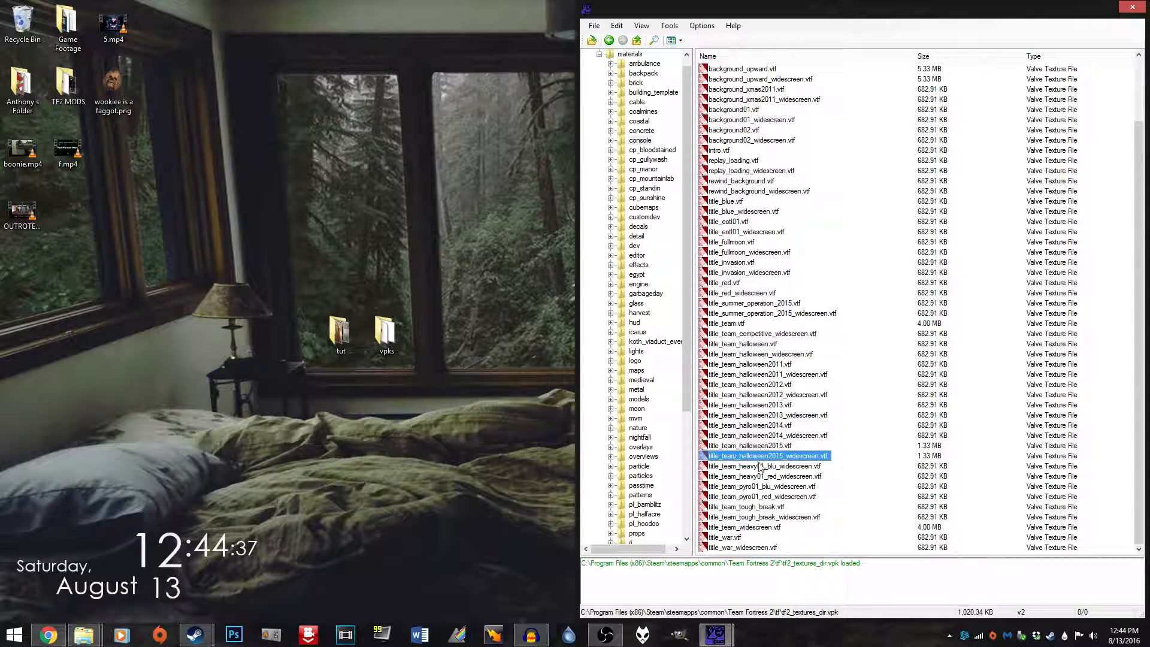
left_click(762, 467)
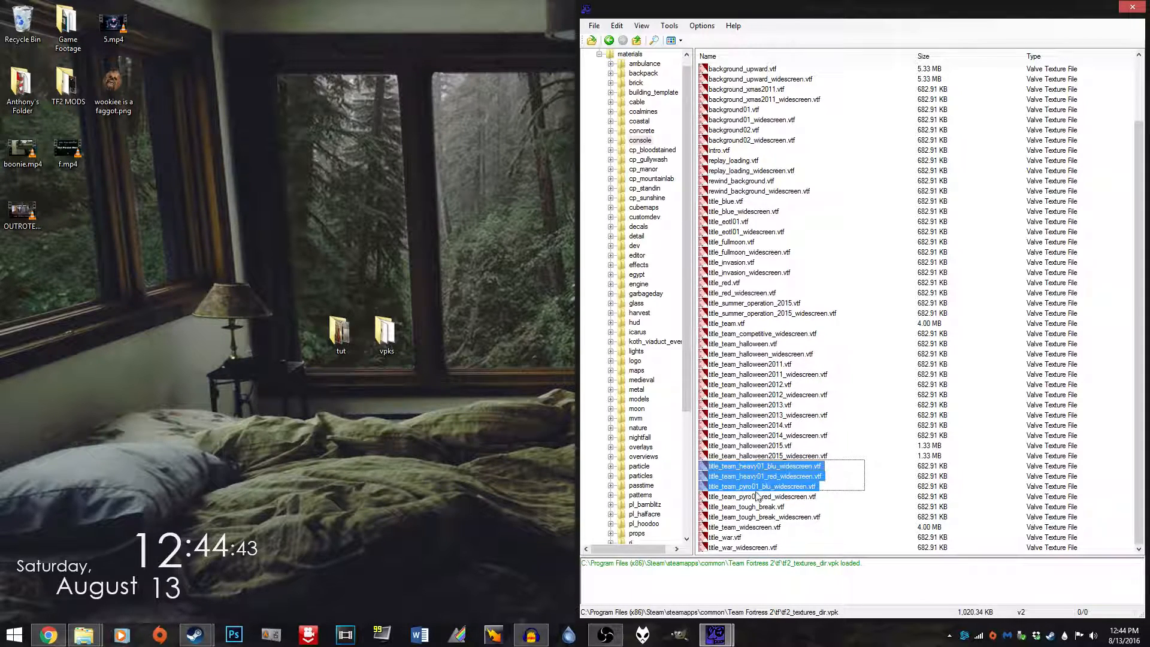
left_click(762, 495)
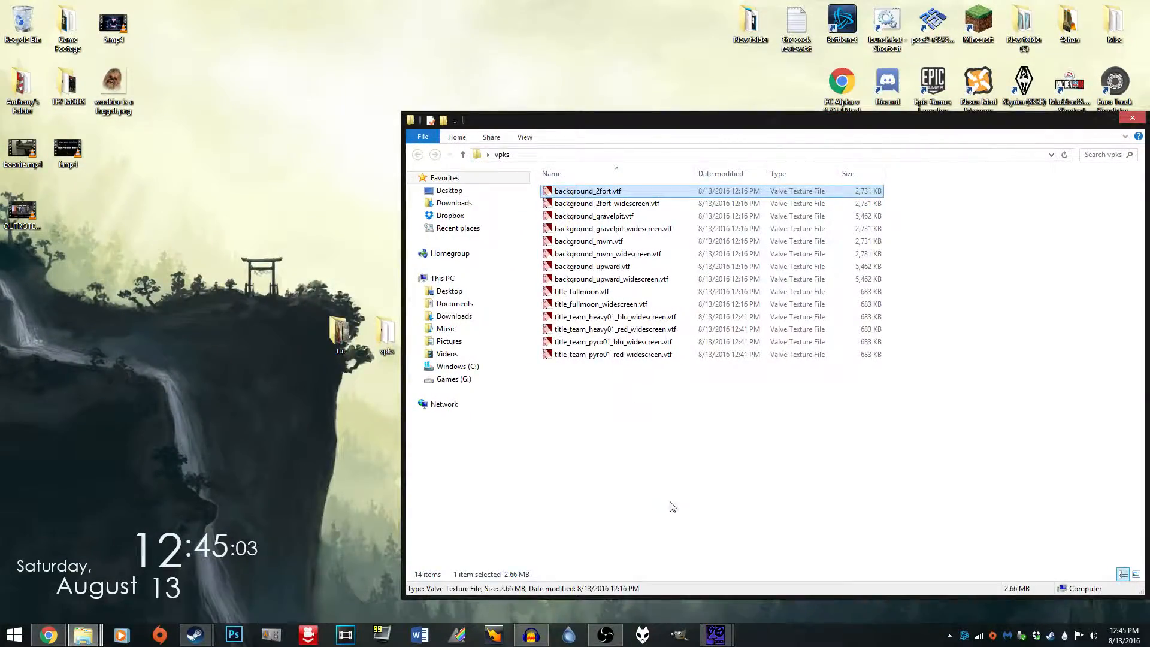
double_click(588, 191)
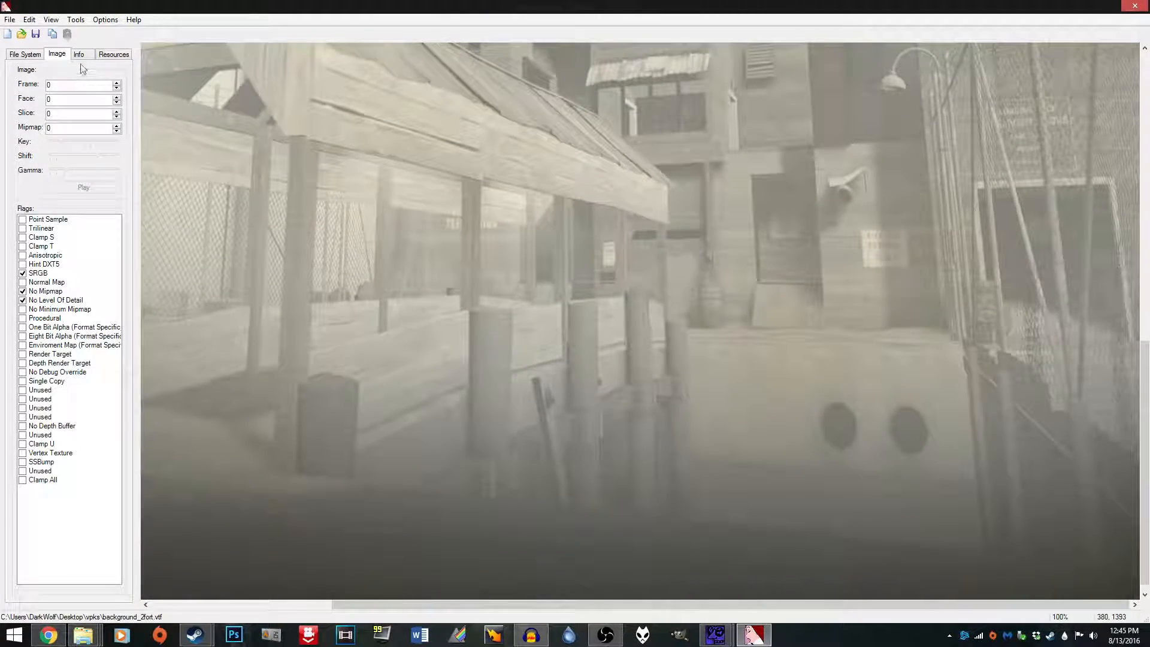
left_click(83, 54)
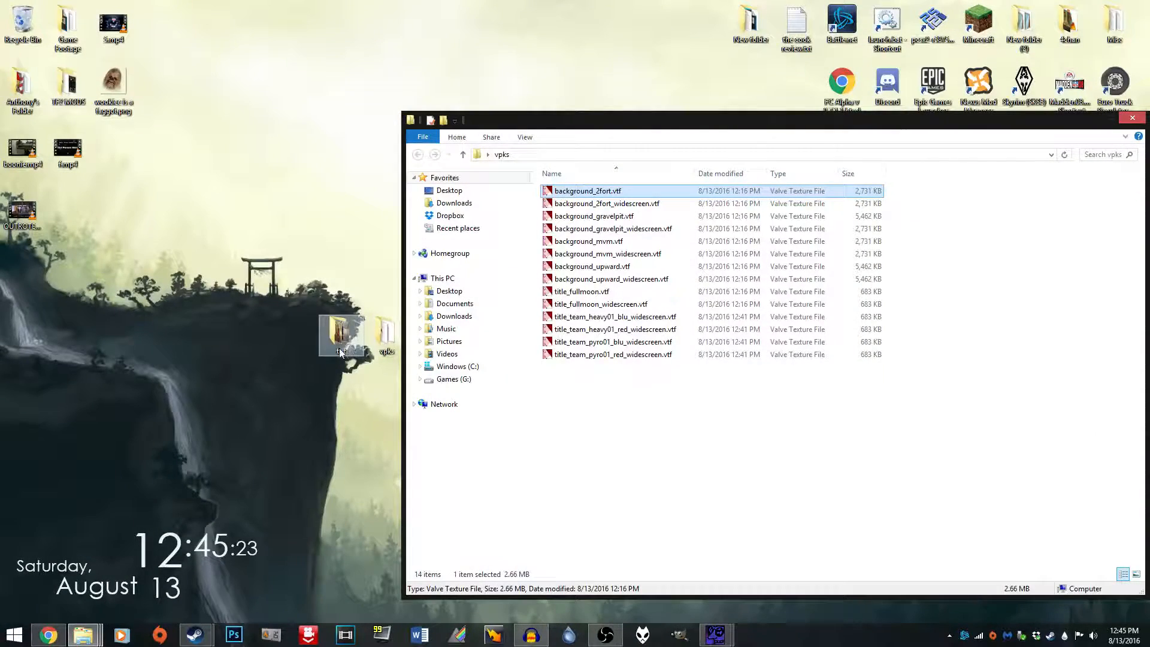
Resize 2.jpg from the tut folder to 2048 x 2048 pixels in Paint.
left_click(1142, 119)
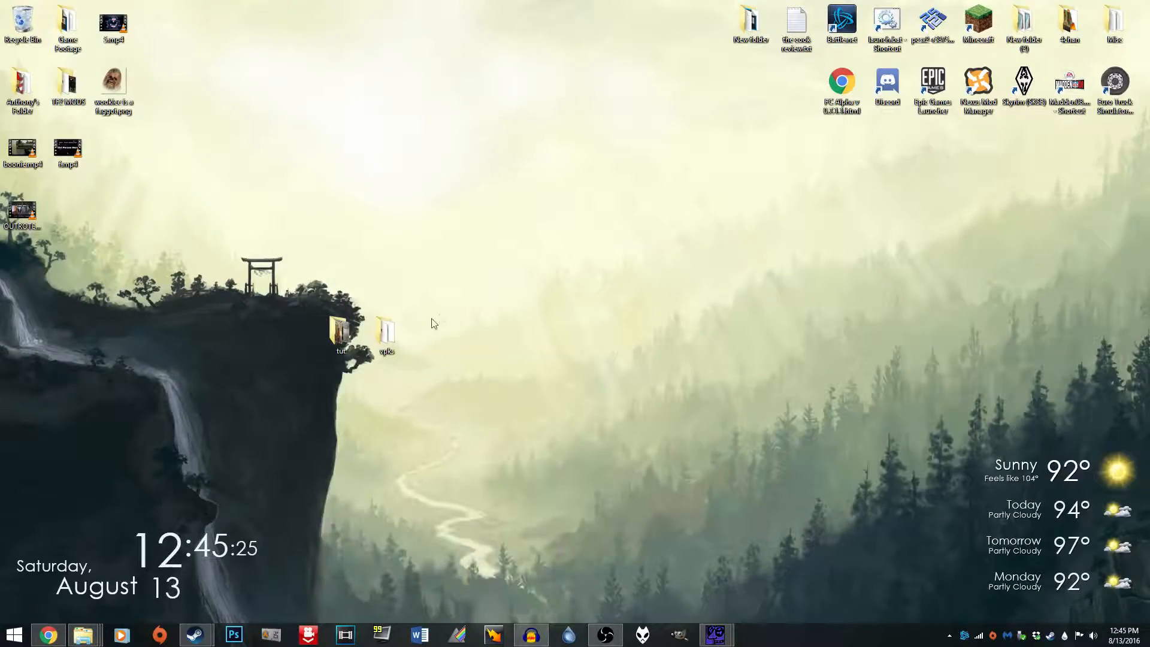
double_click(338, 336)
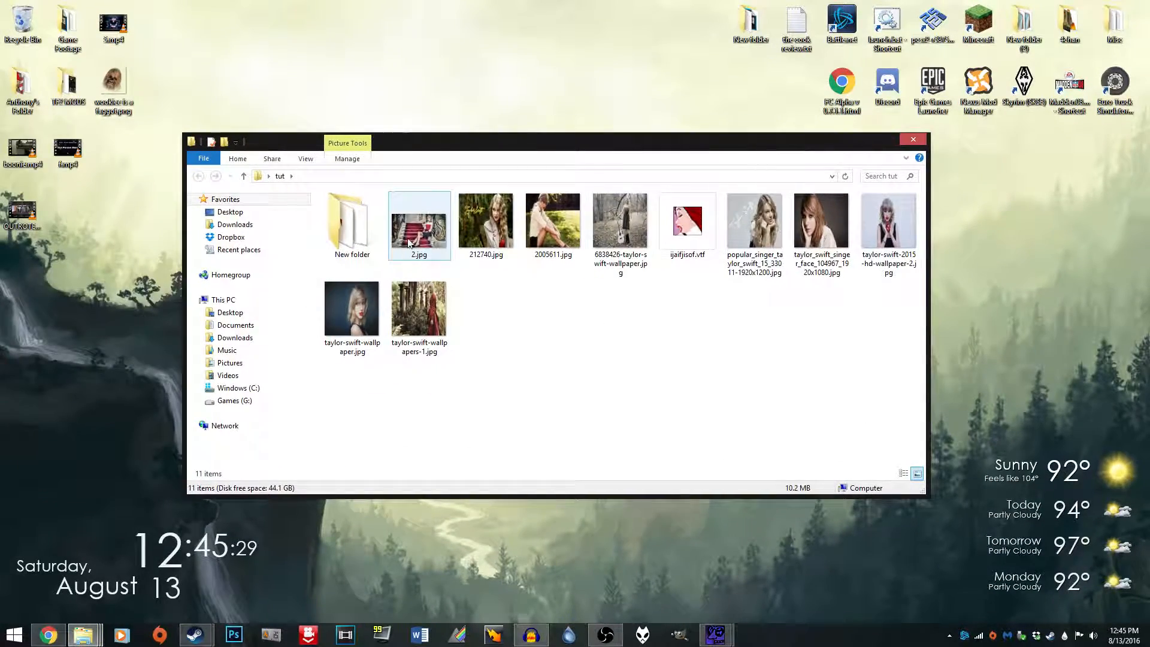
double_click(420, 225)
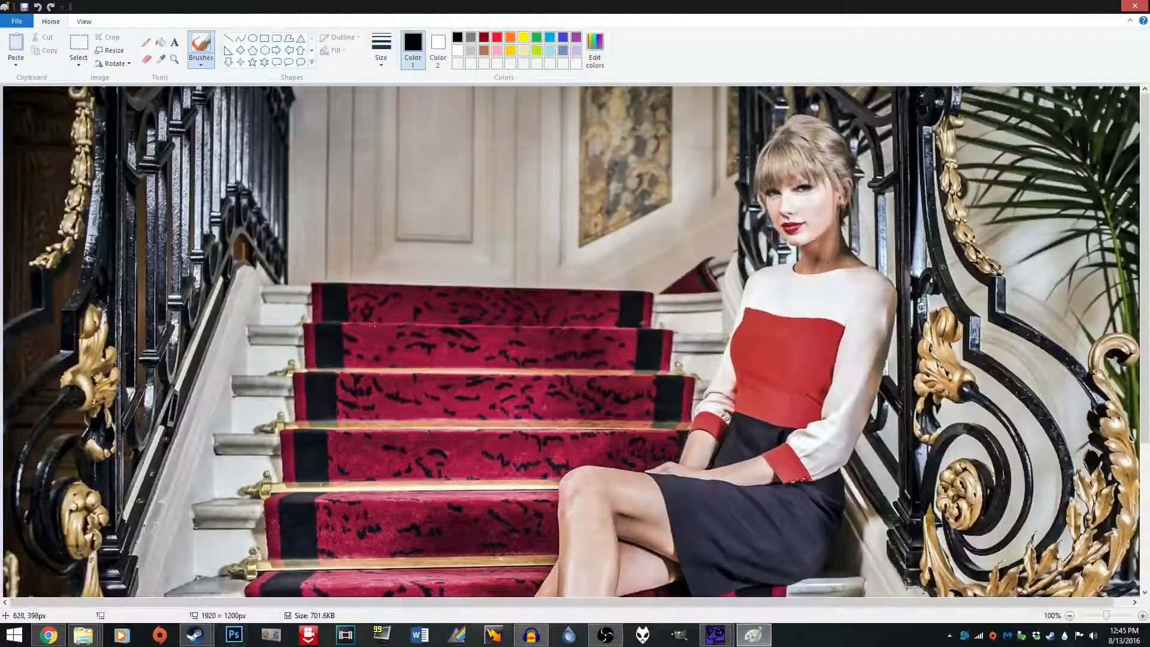
left_click(110, 51)
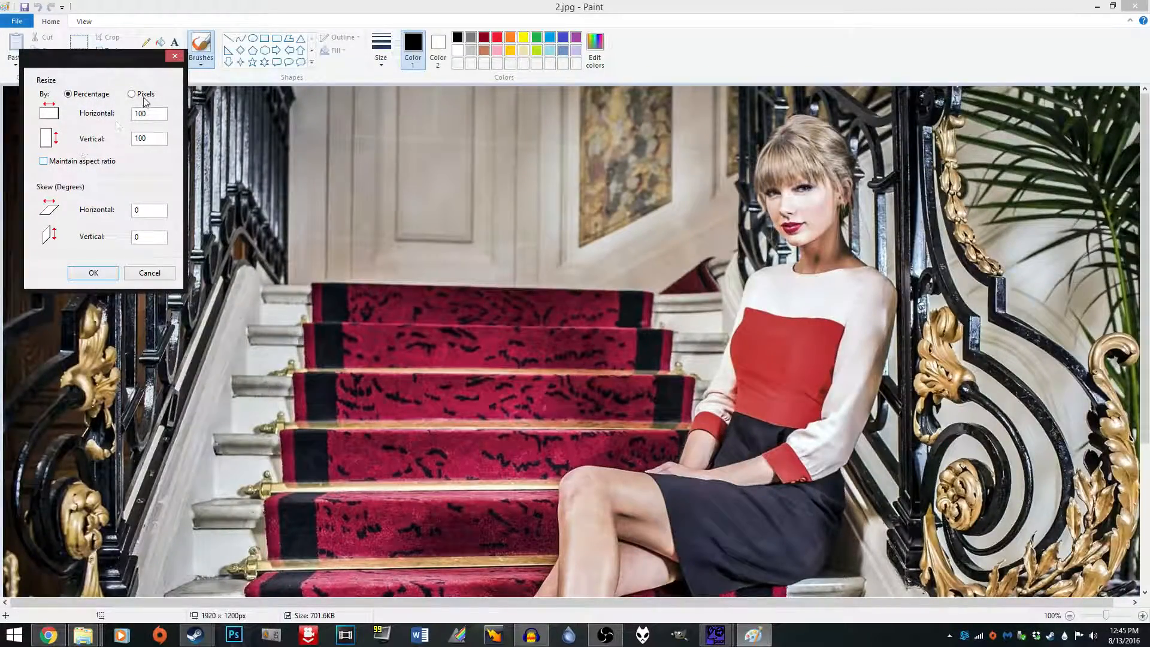
left_click(132, 93)
type("204")
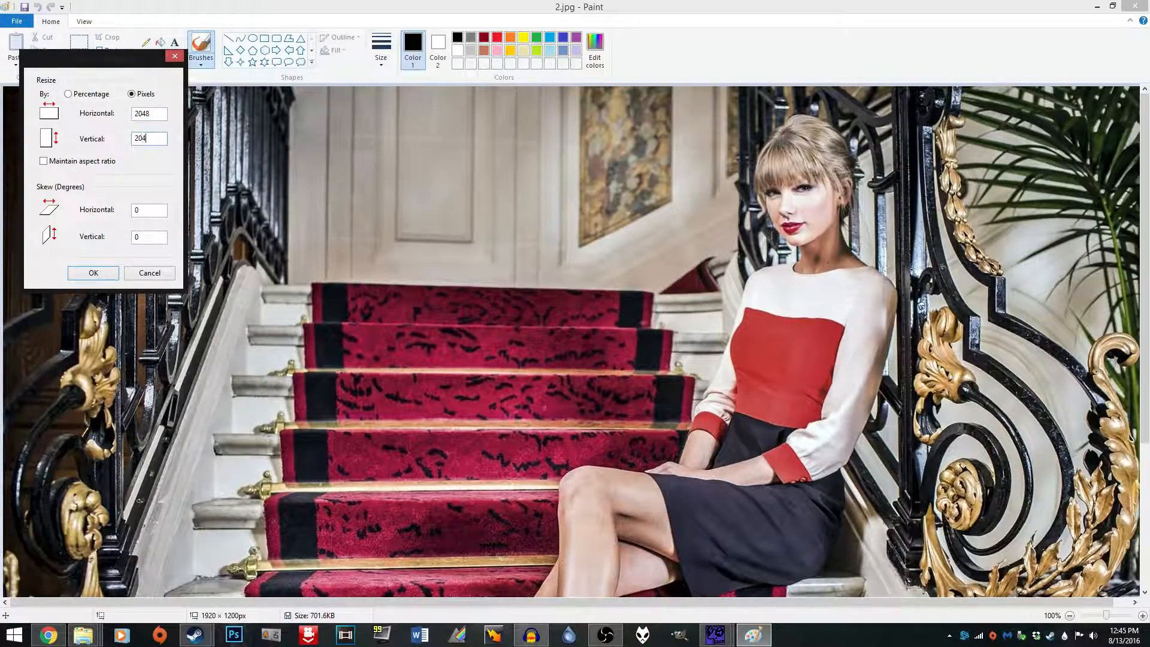
left_click(93, 273)
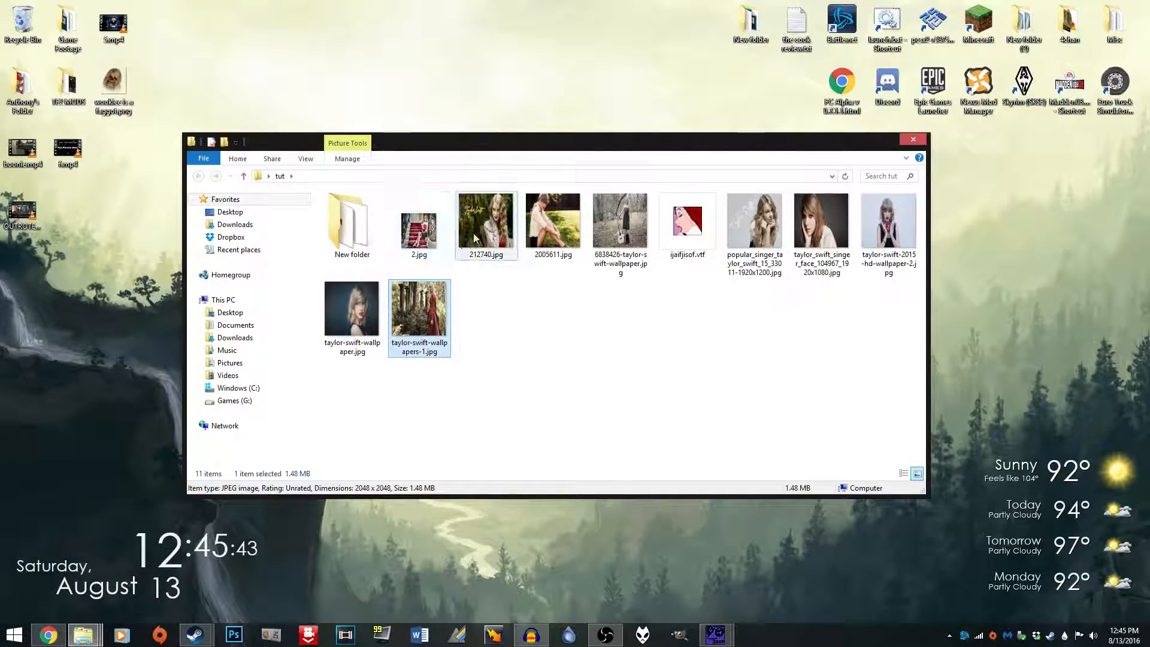
Import the resized staircase photo over the 2fort background texture with default VTF options.
left_click(665, 420)
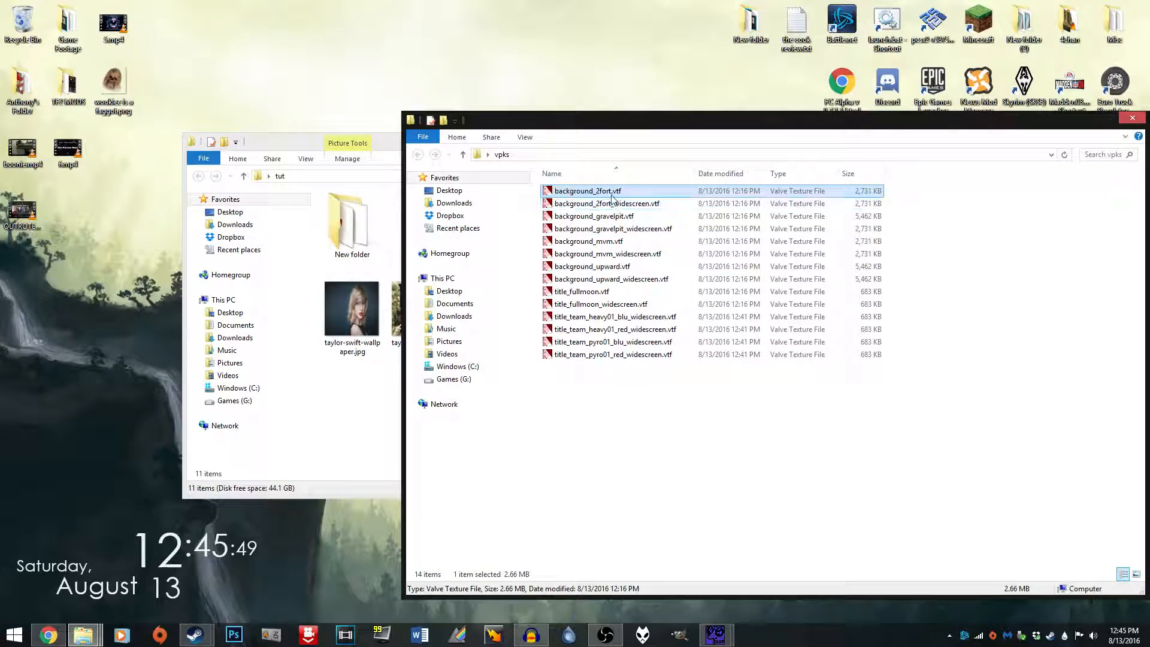
double_click(587, 191)
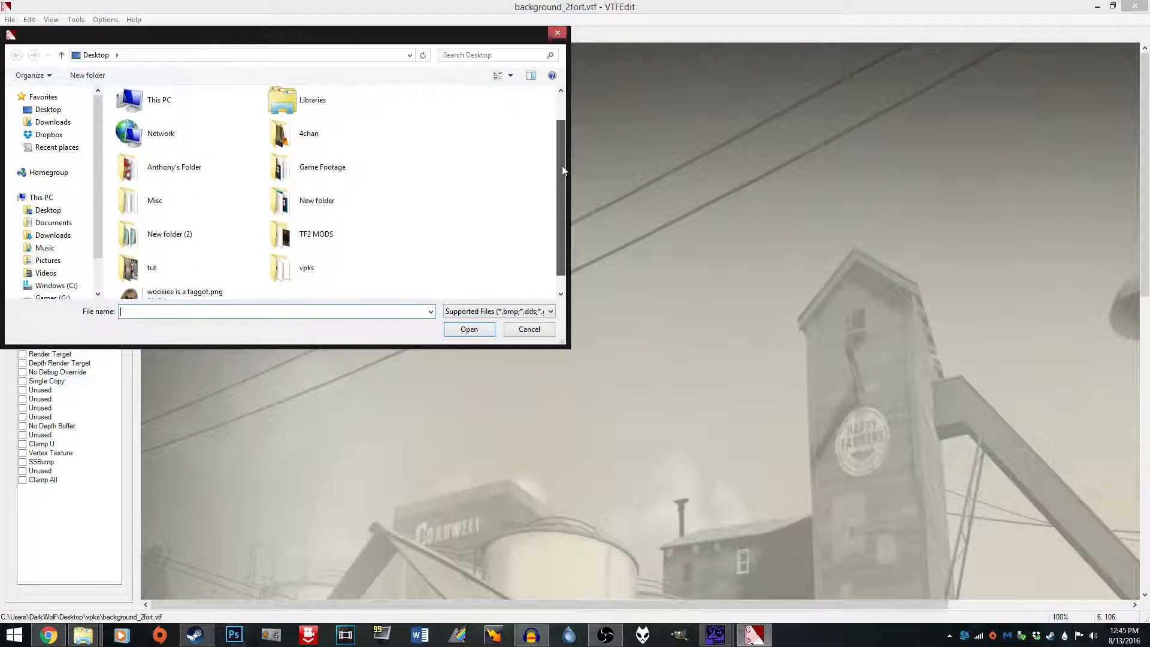
double_click(151, 269)
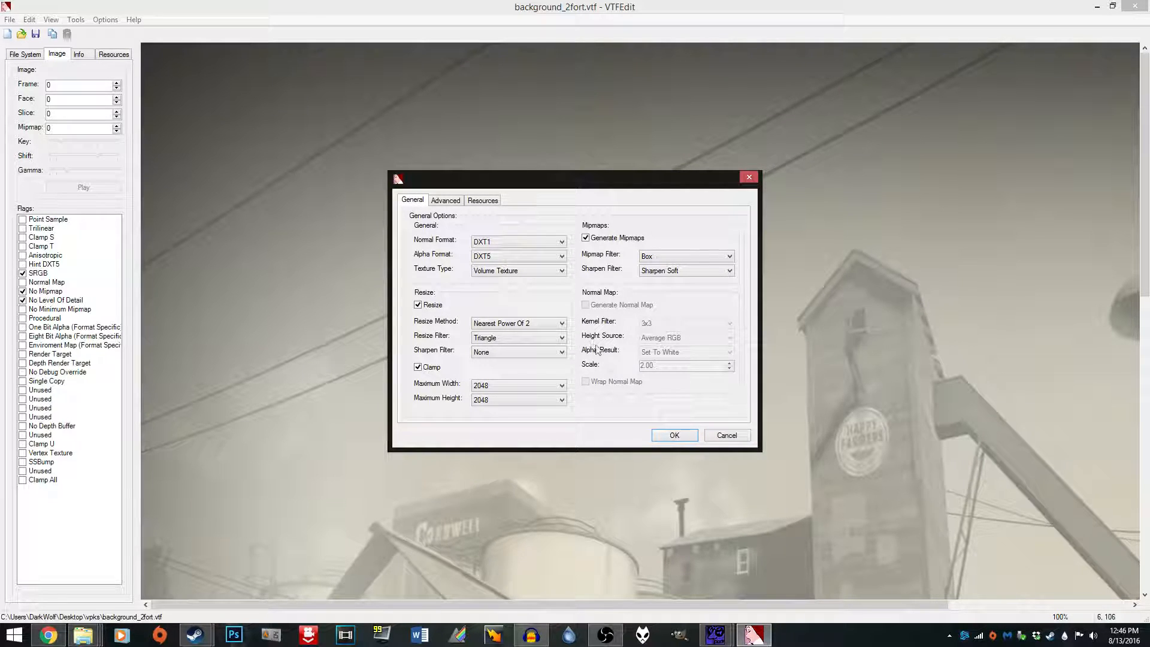
left_click(674, 435)
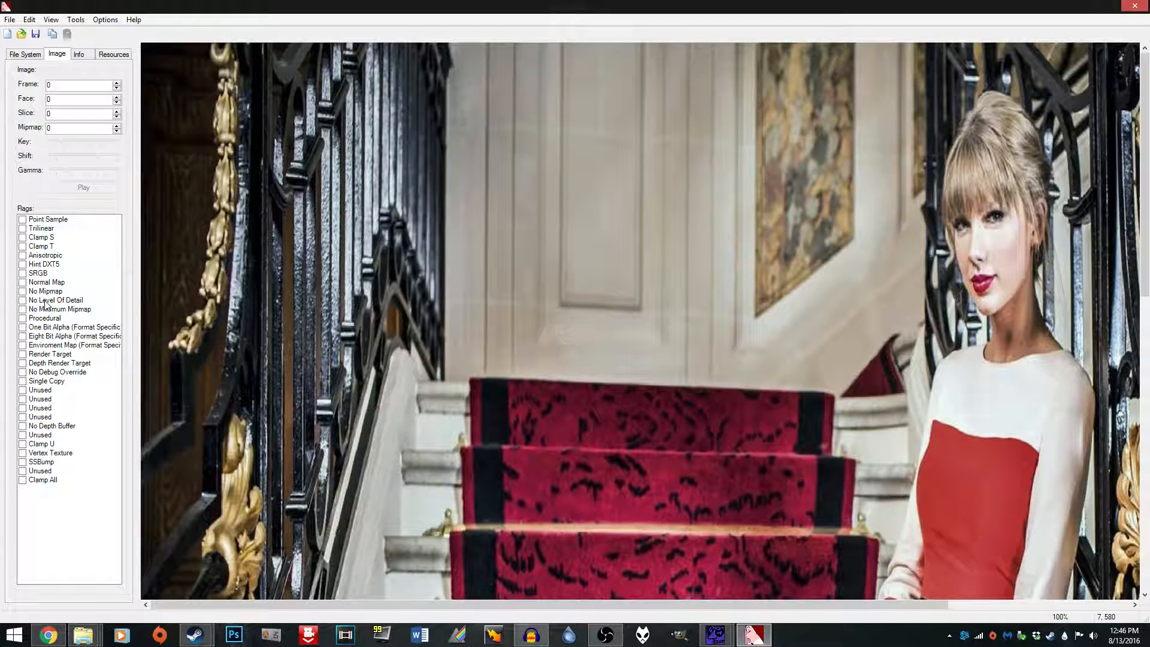
Enable No Level Of Detail and save the texture as regergegrrth.vtf in the tut folder.
left_click(23, 300)
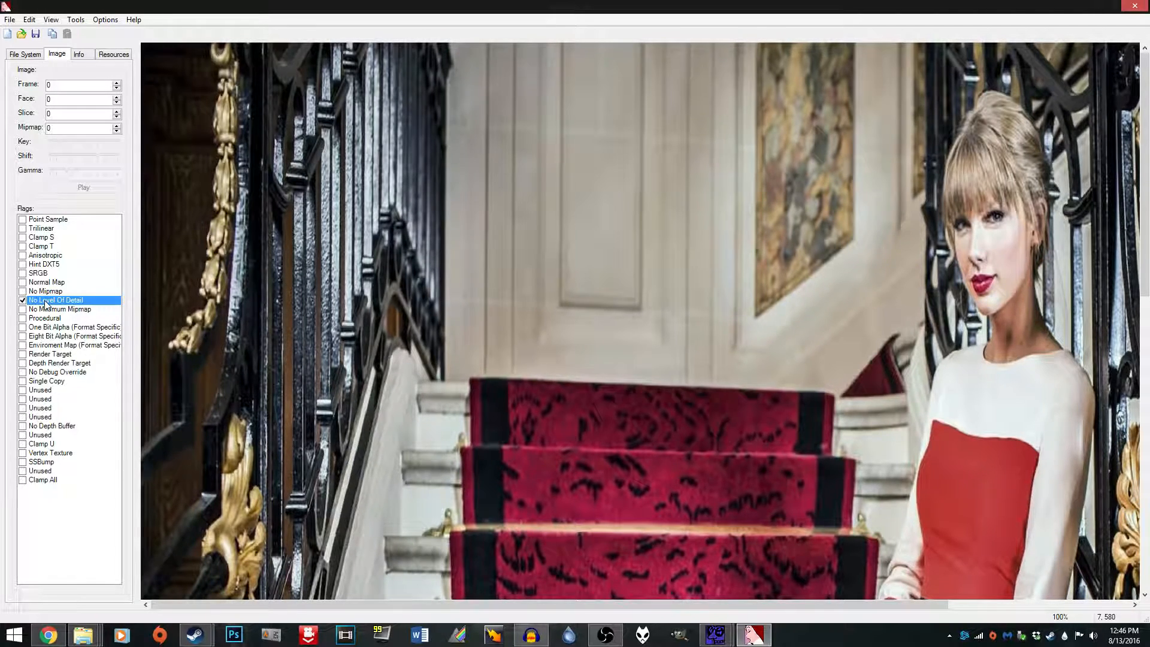
left_click(11, 19)
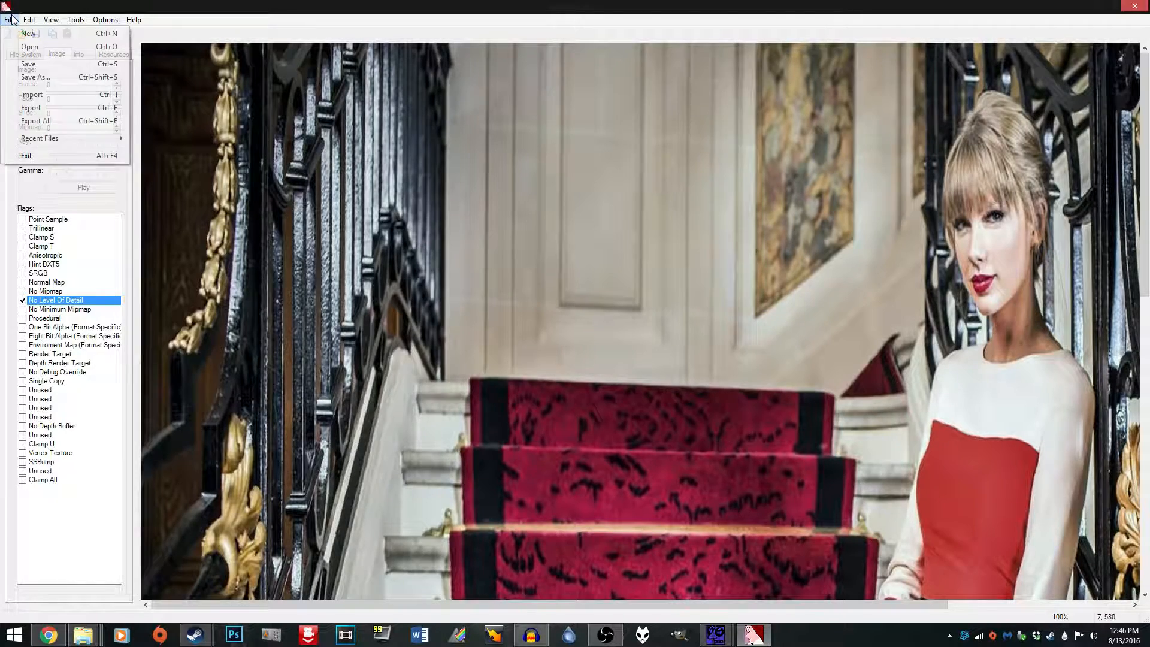
mouse_move(34, 81)
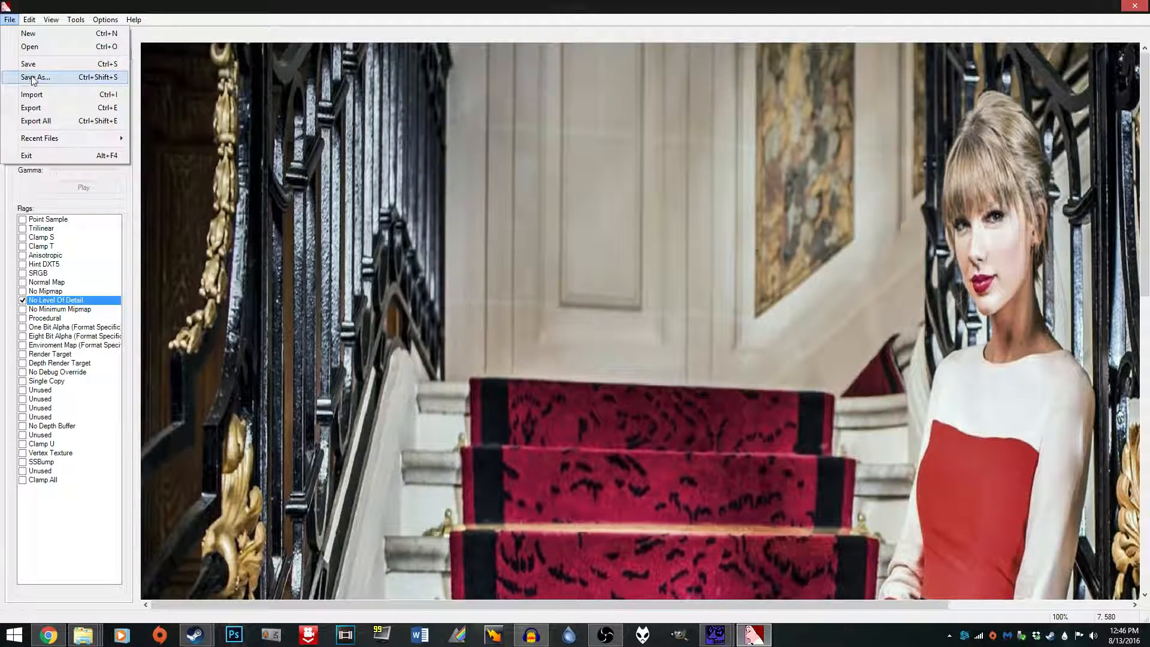
left_click(35, 77)
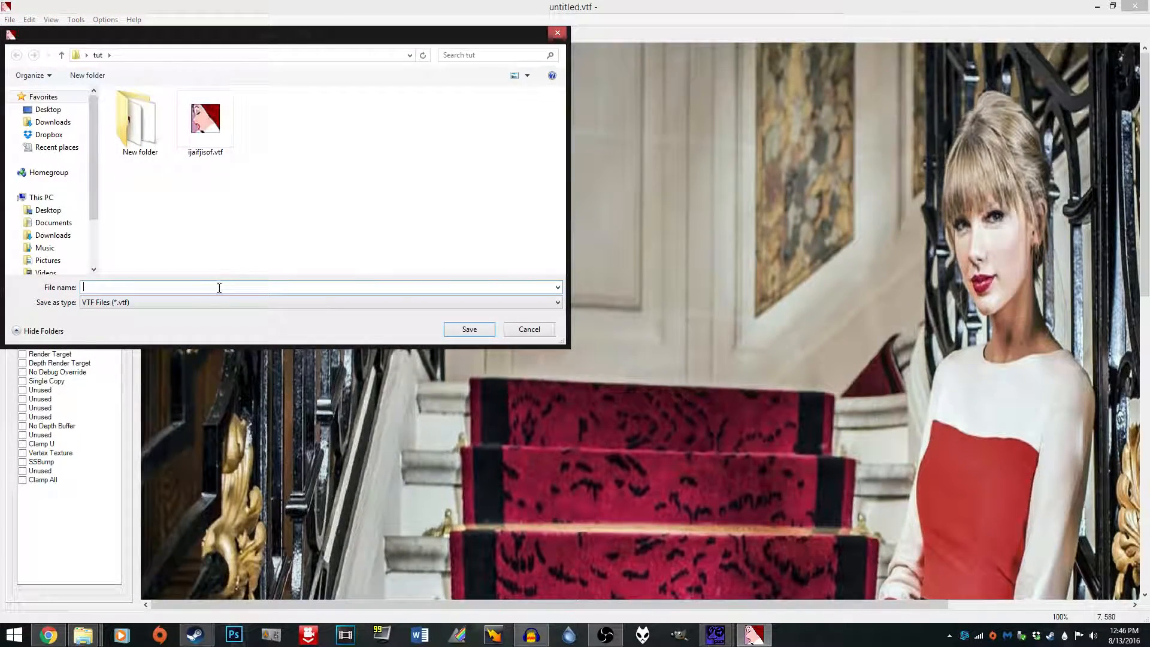
type("regergegrrth")
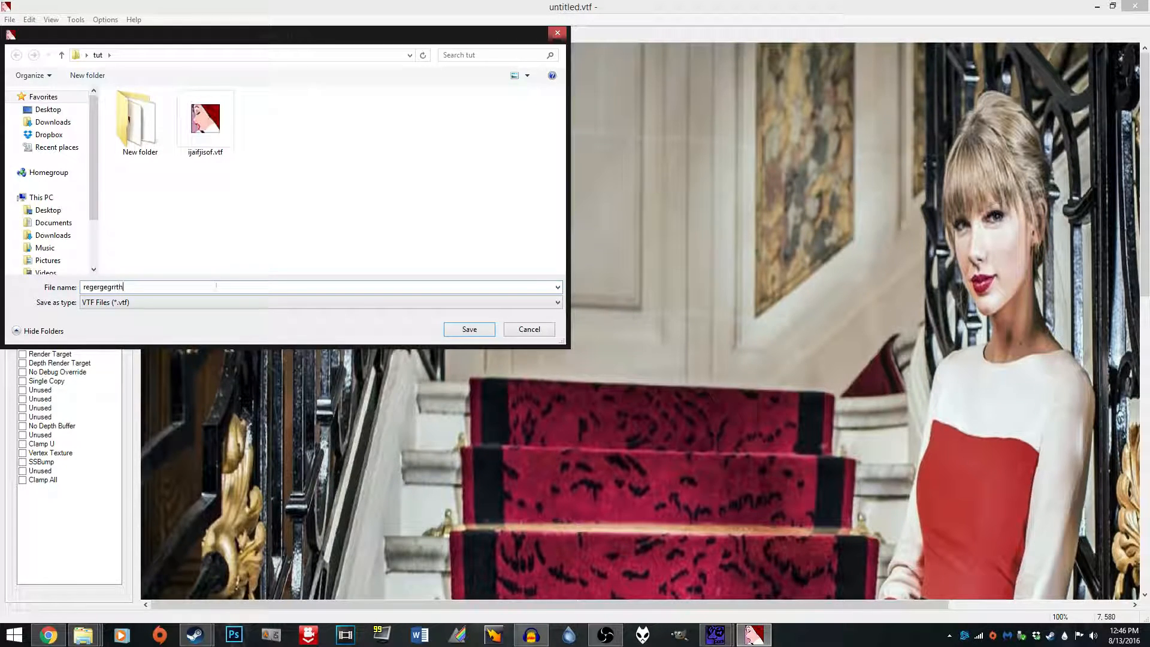
left_click(468, 328)
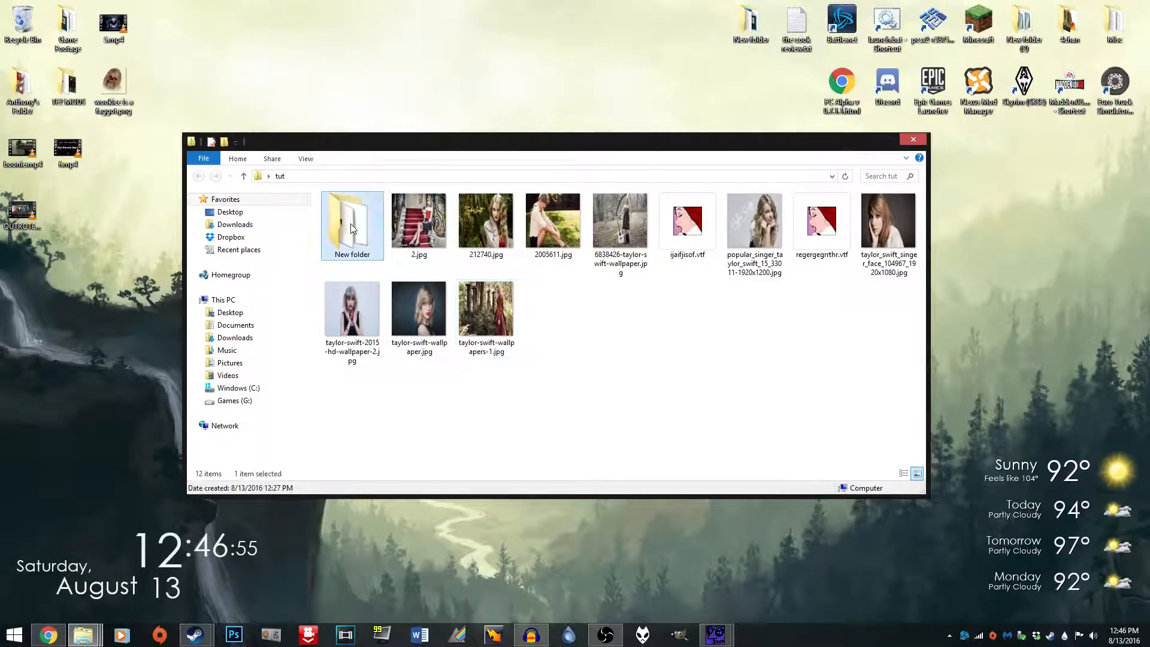
Open tut's New folder of 14 extracted textures and move its window up the desktop.
double_click(353, 220)
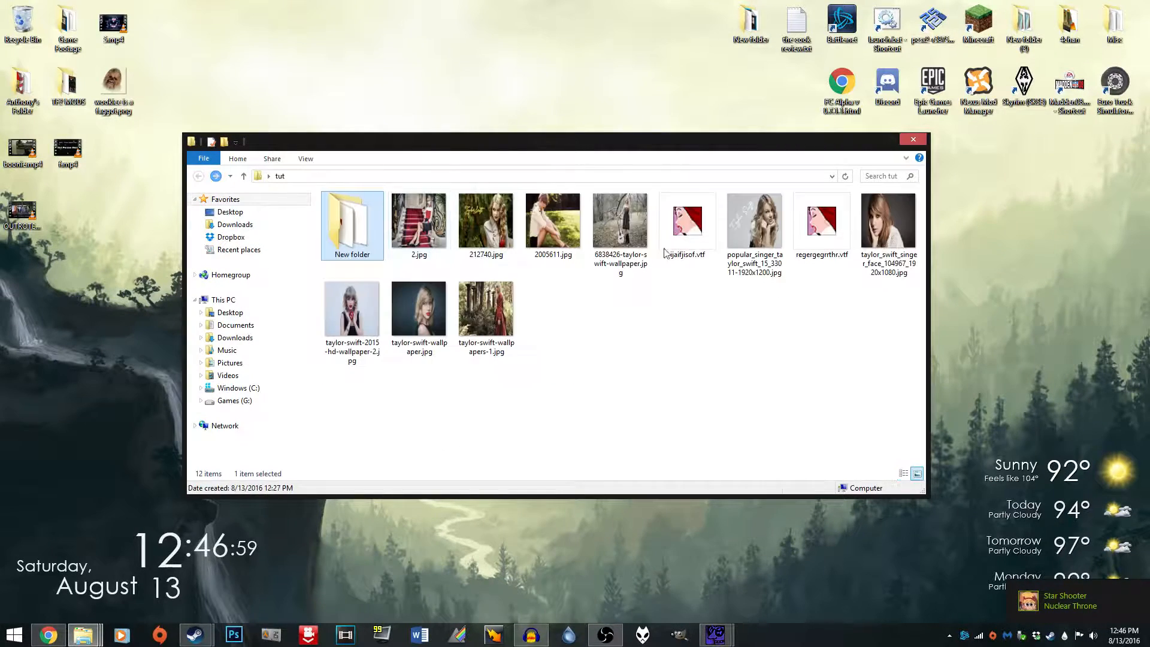
double_click(352, 220)
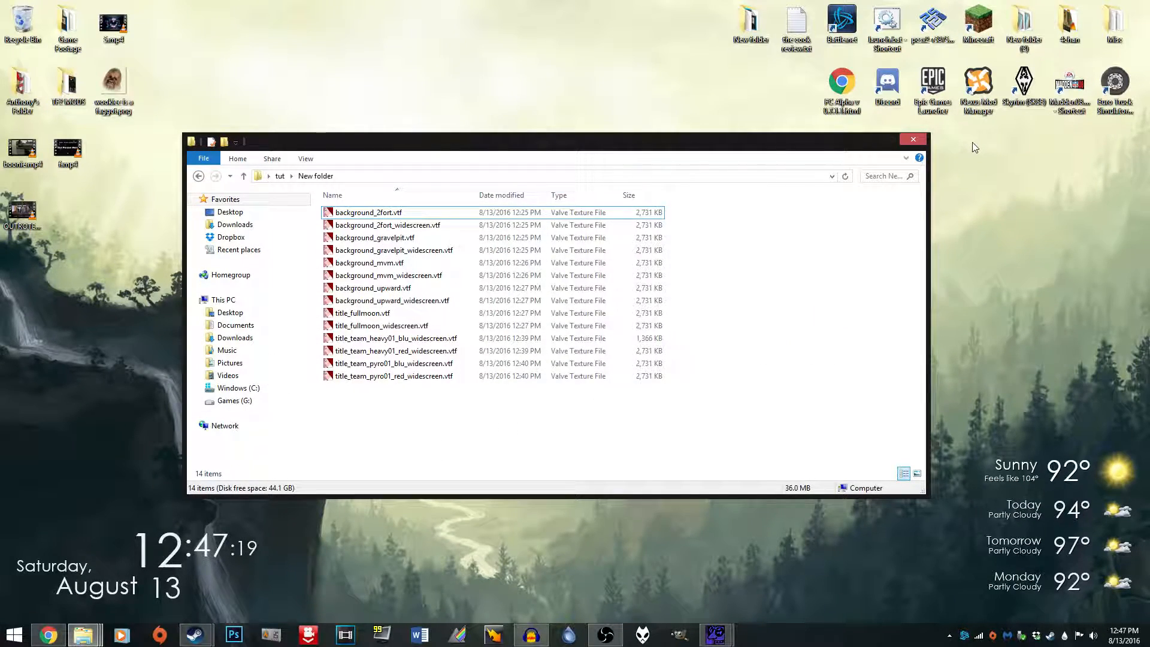
left_click_drag(550, 141, 514, 77)
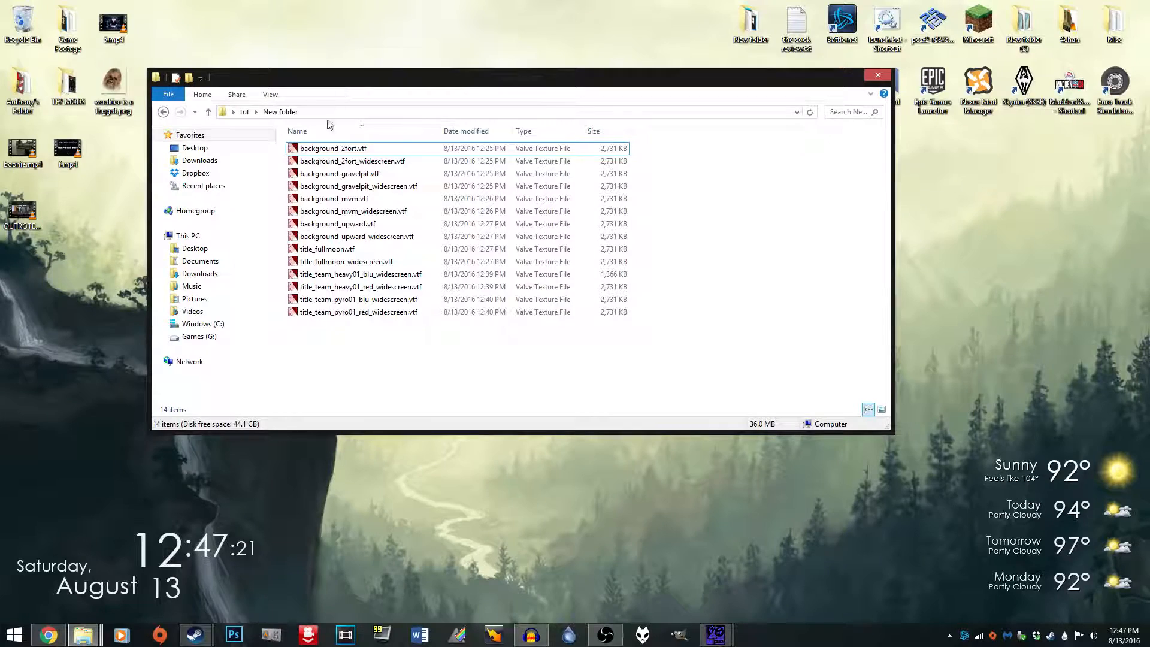
mouse_move(79, 632)
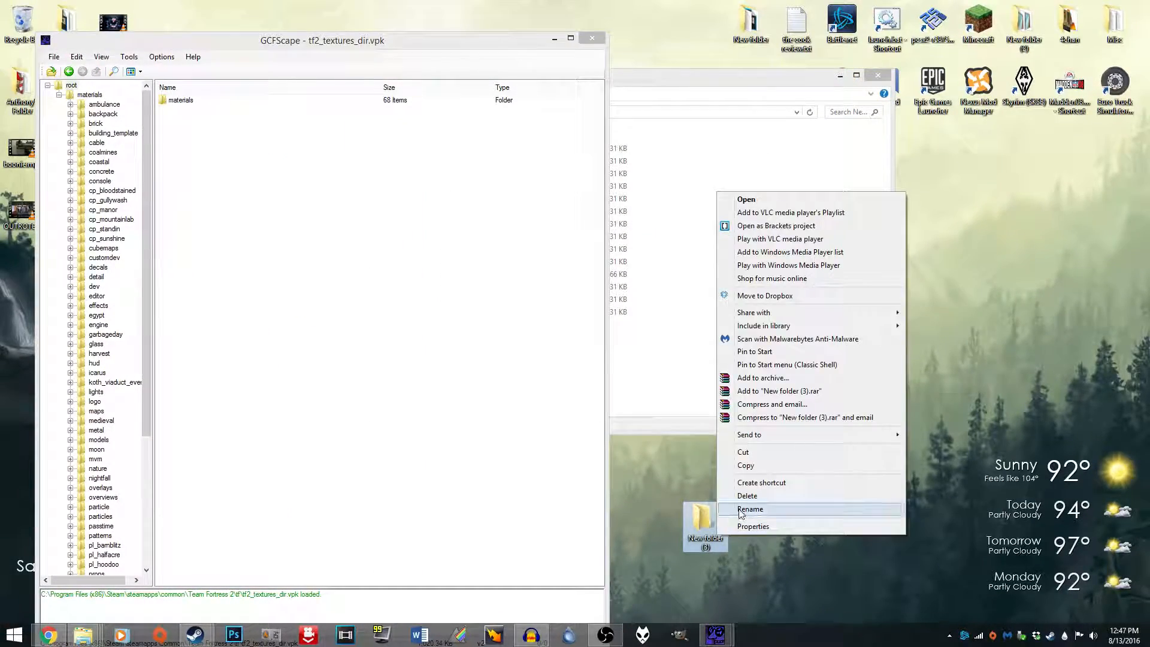
Name the desktop folder materials with a console subfolder and paste the VTF files into it.
left_click(750, 508)
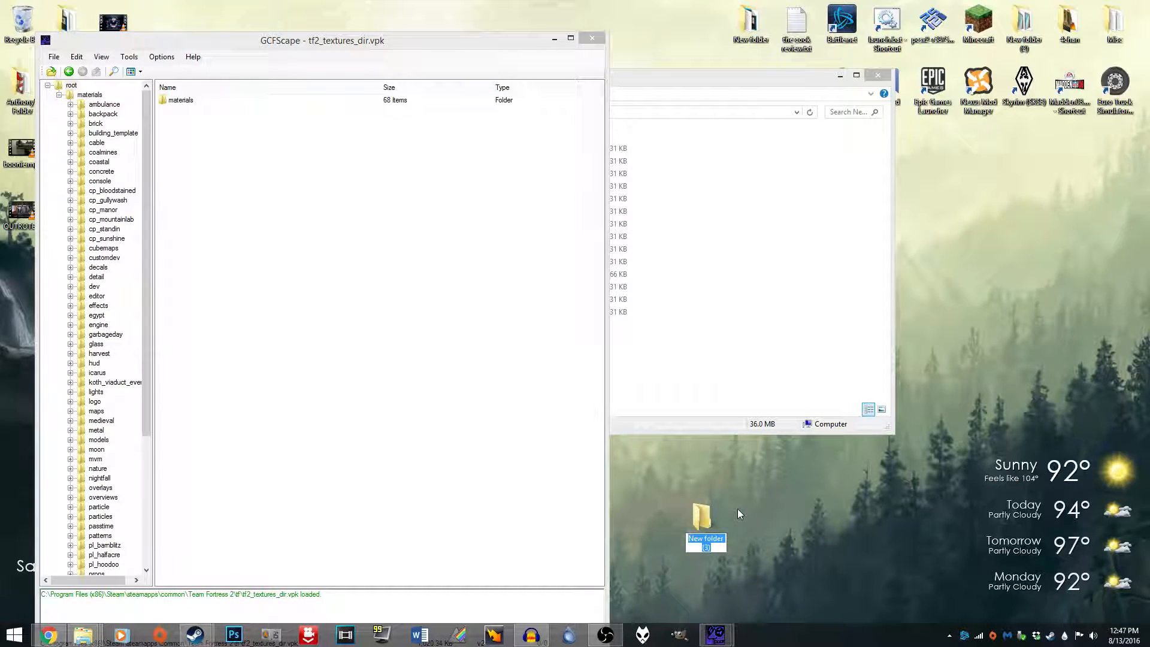
type("materials")
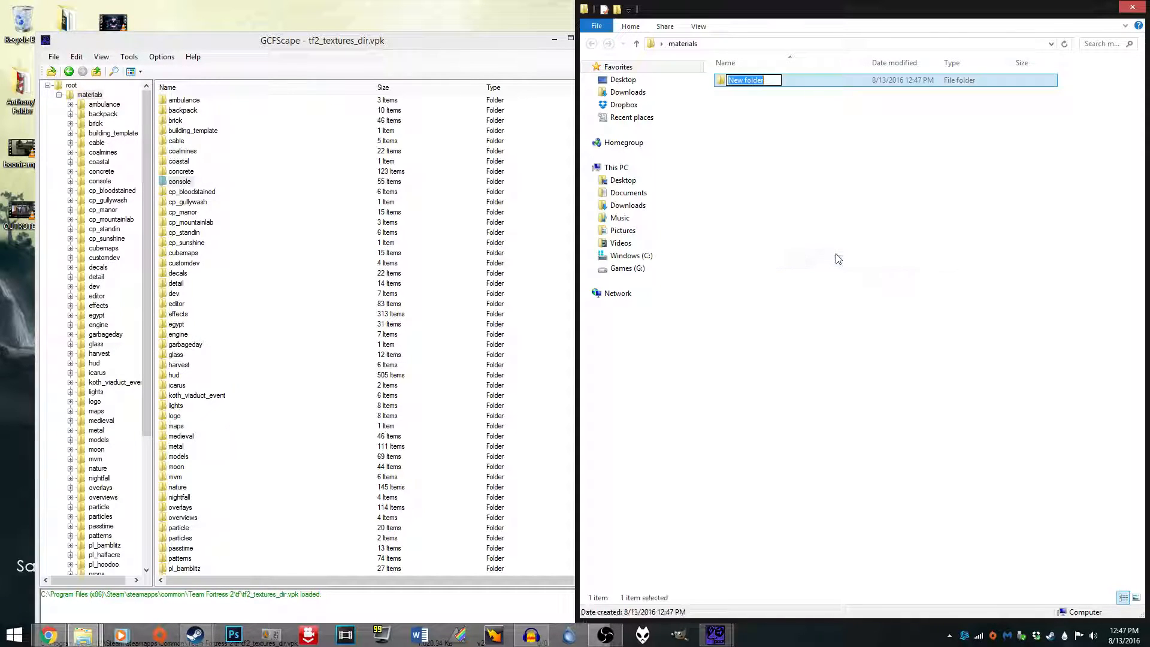
type("console")
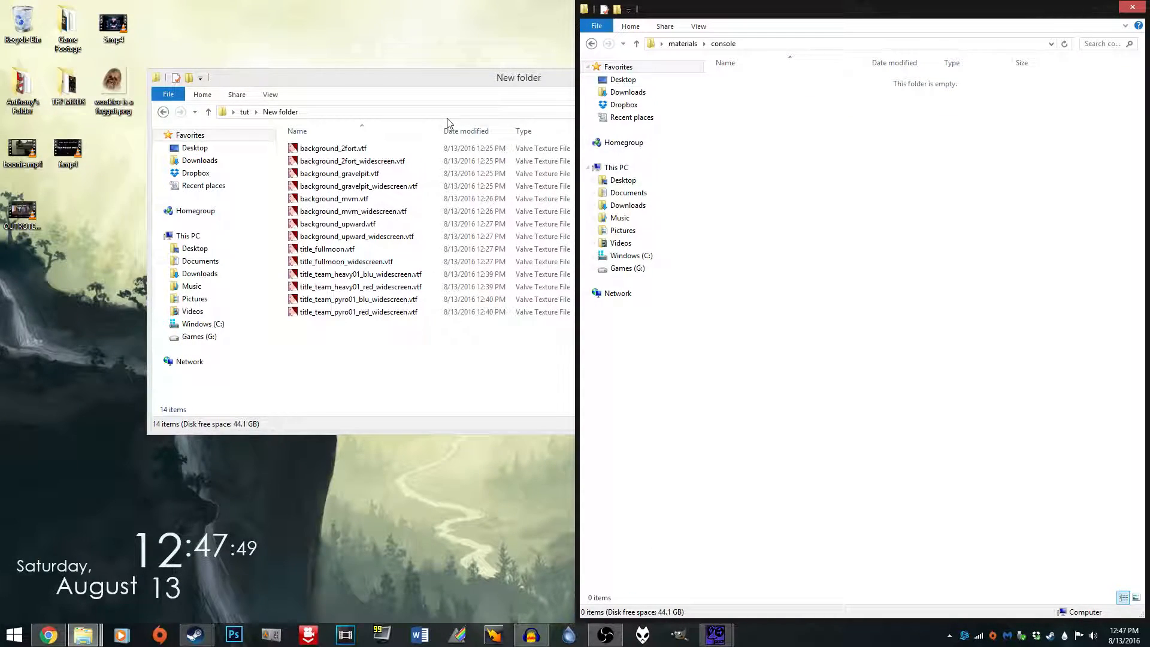
right_click(345, 160)
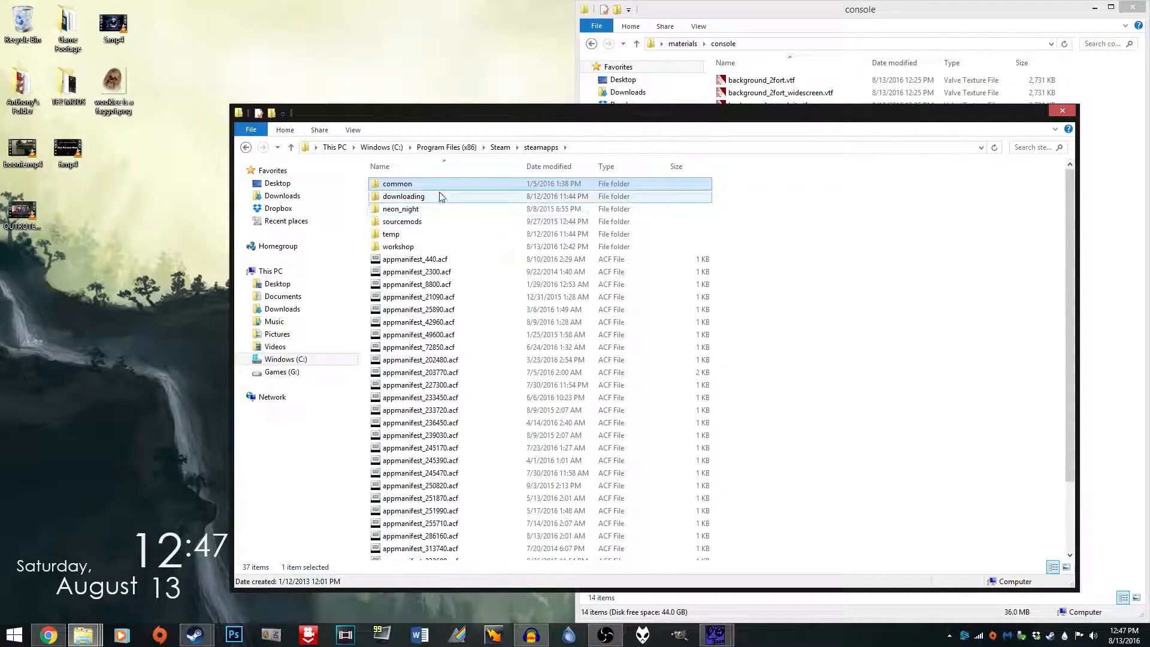
Browse to Team Fortress 2's bin folder and scroll down to vpk.exe.
double_click(395, 183)
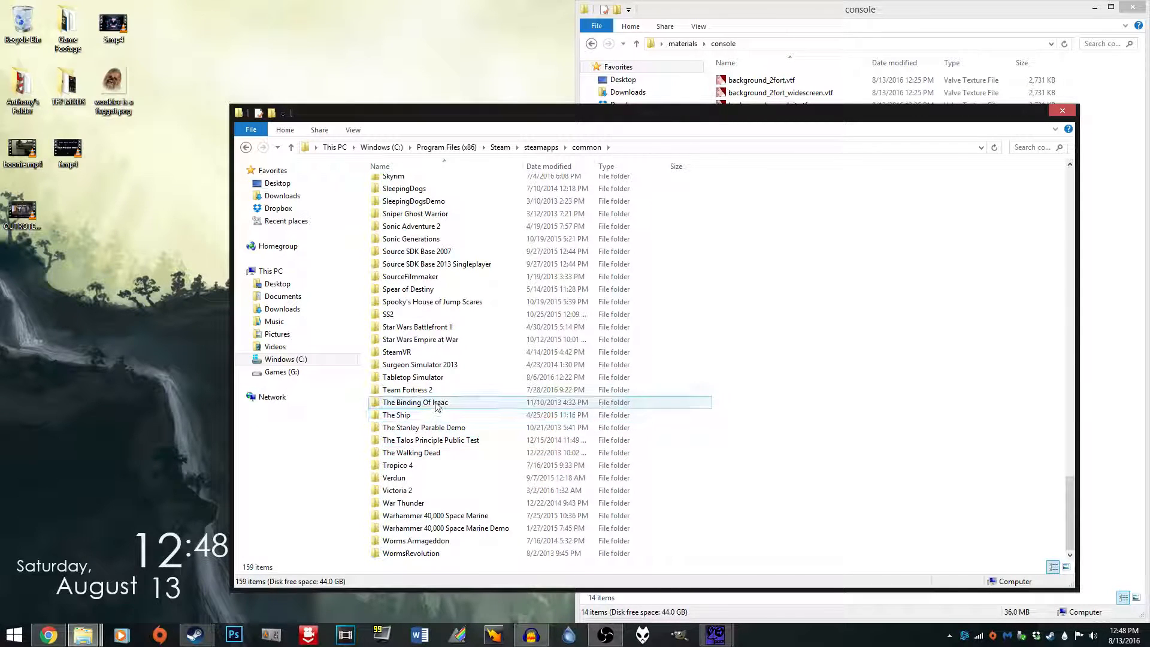
double_click(407, 389)
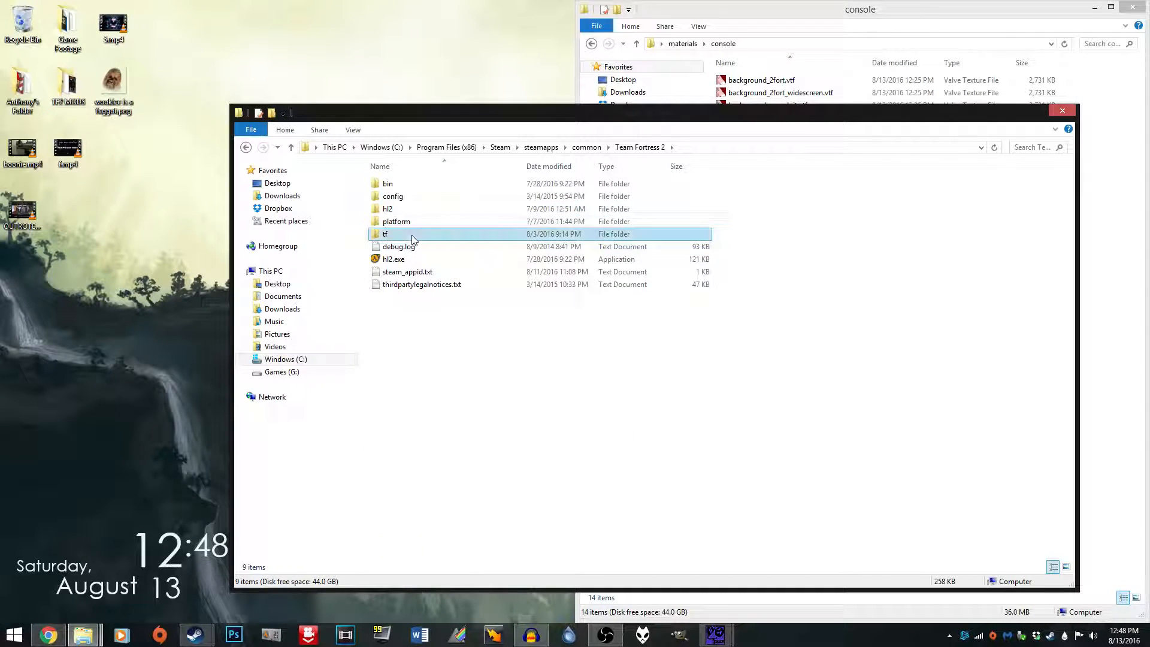
double_click(385, 234)
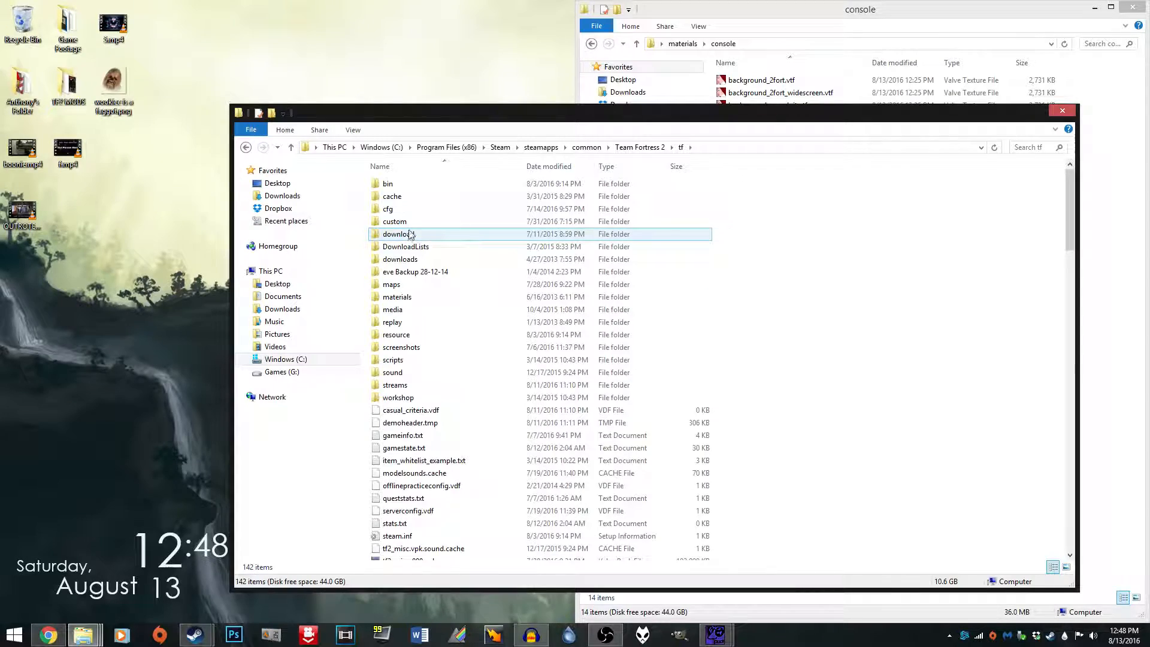
left_click(388, 184)
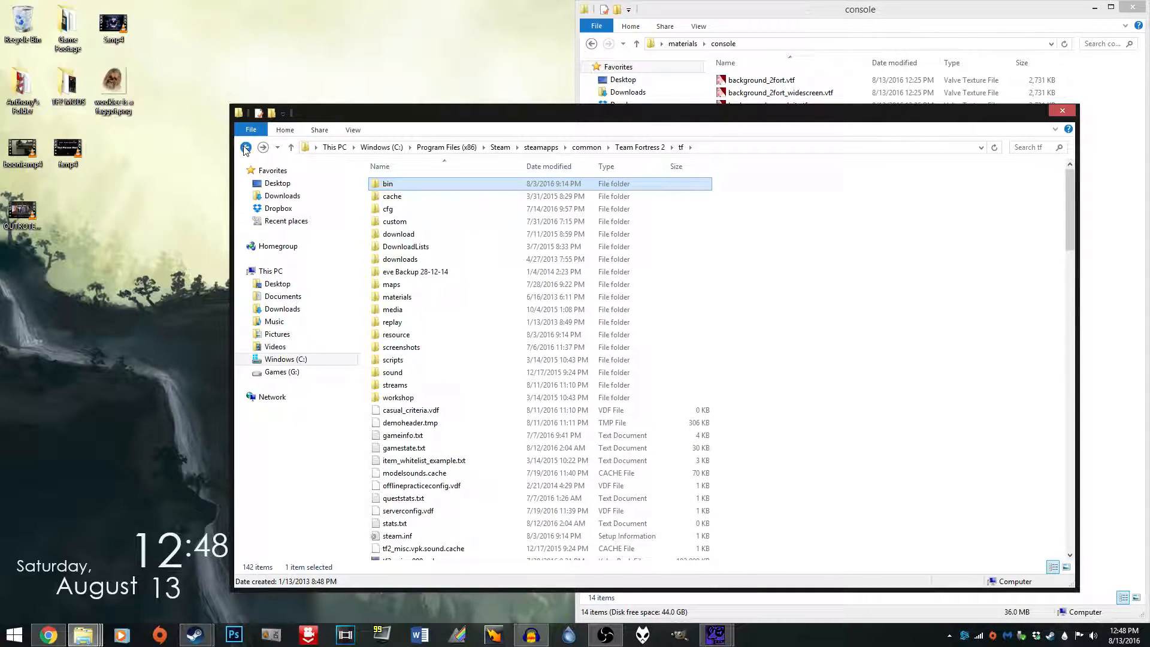
double_click(388, 183)
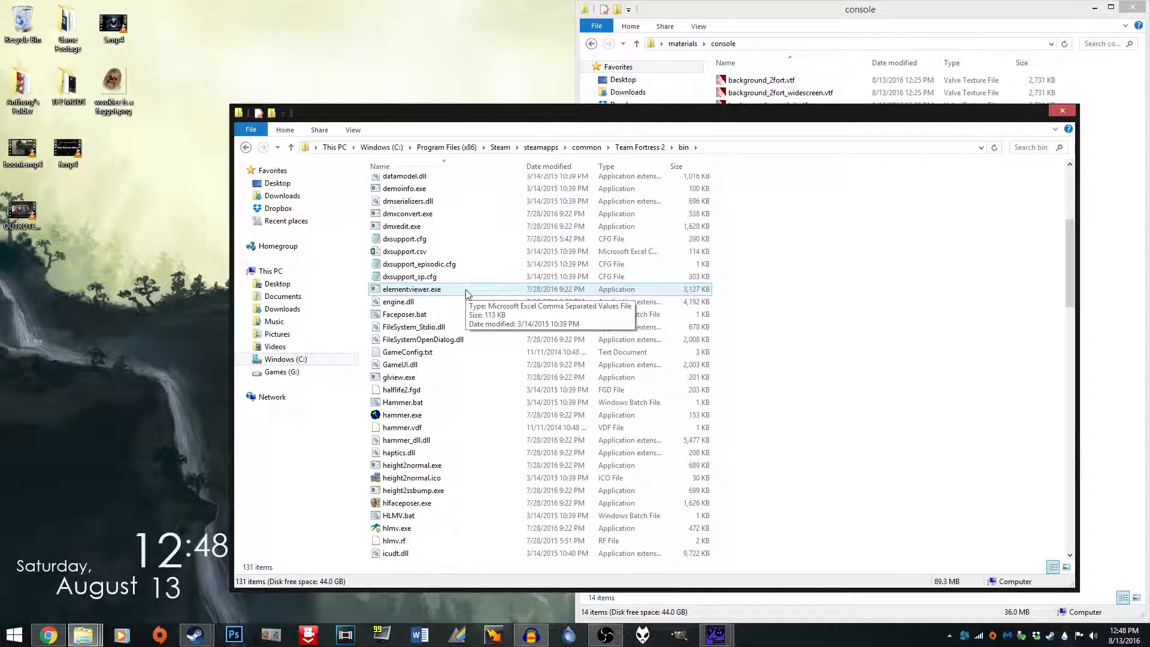
scroll("down", 3)
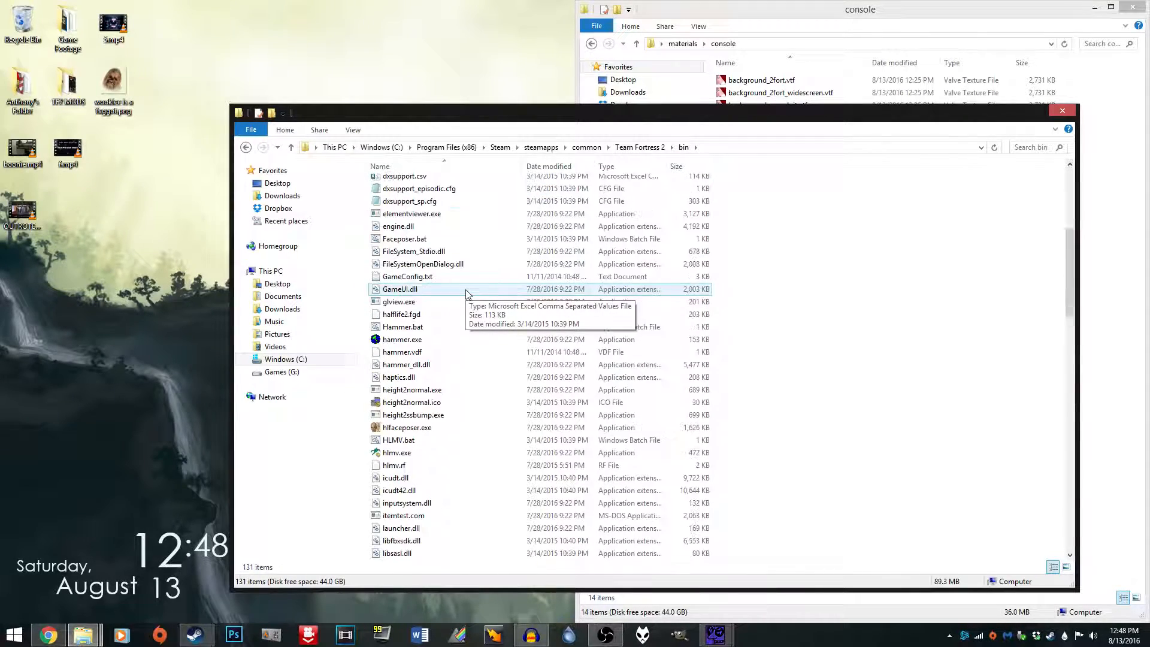
scroll("down", 3)
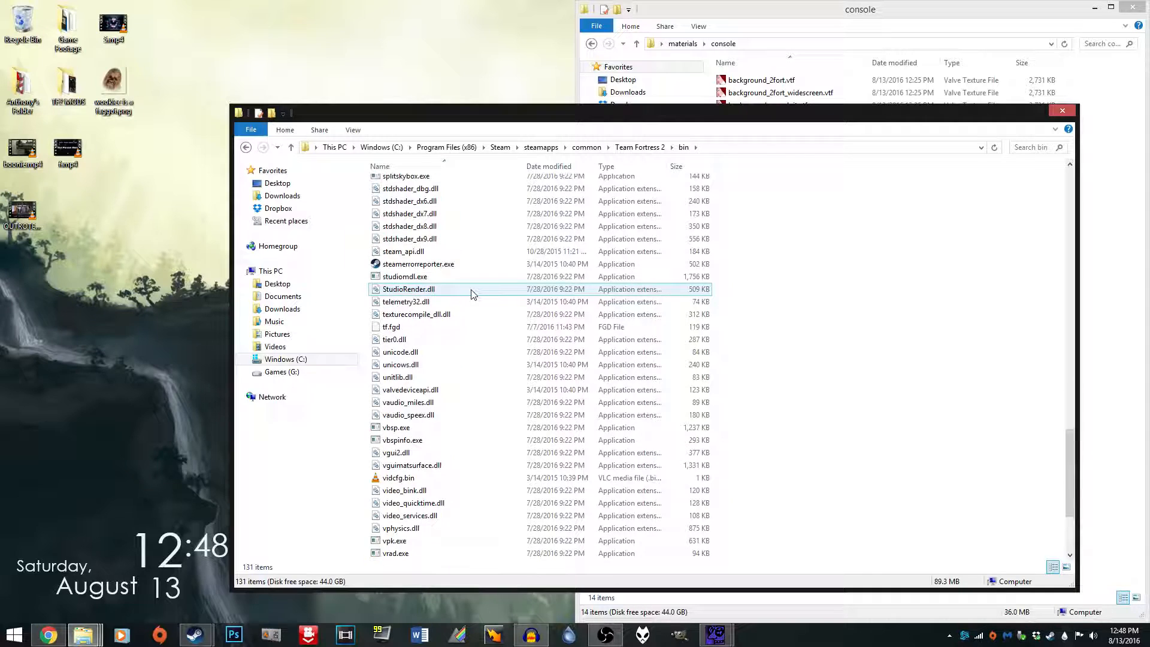
scroll("down", 3)
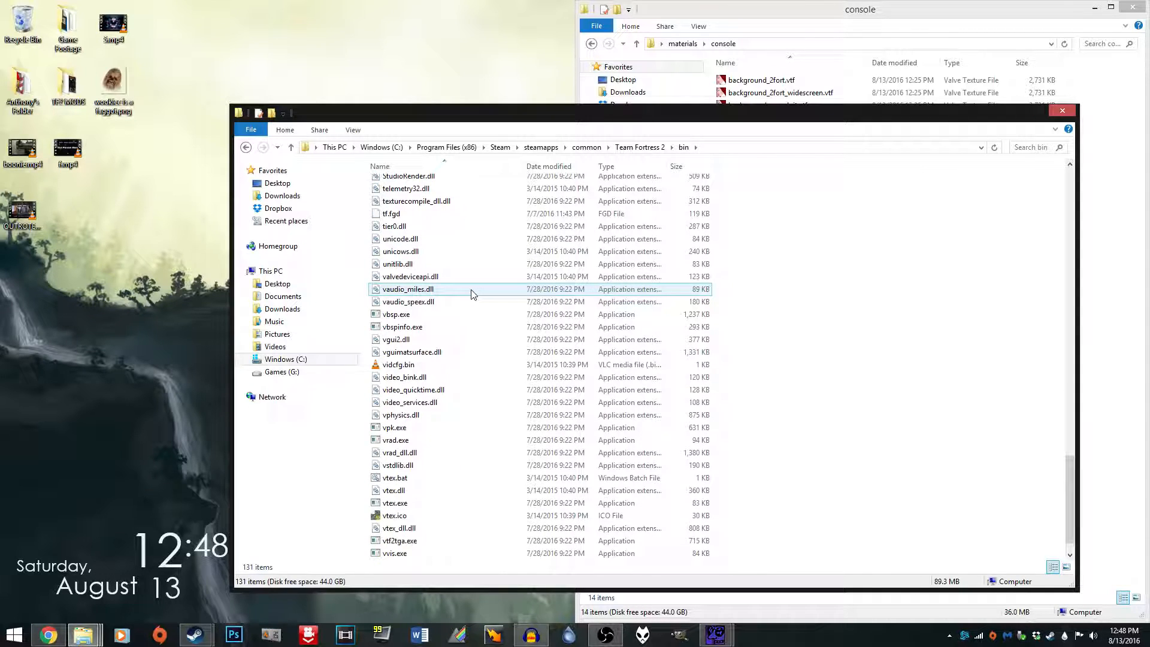
scroll("down", 3)
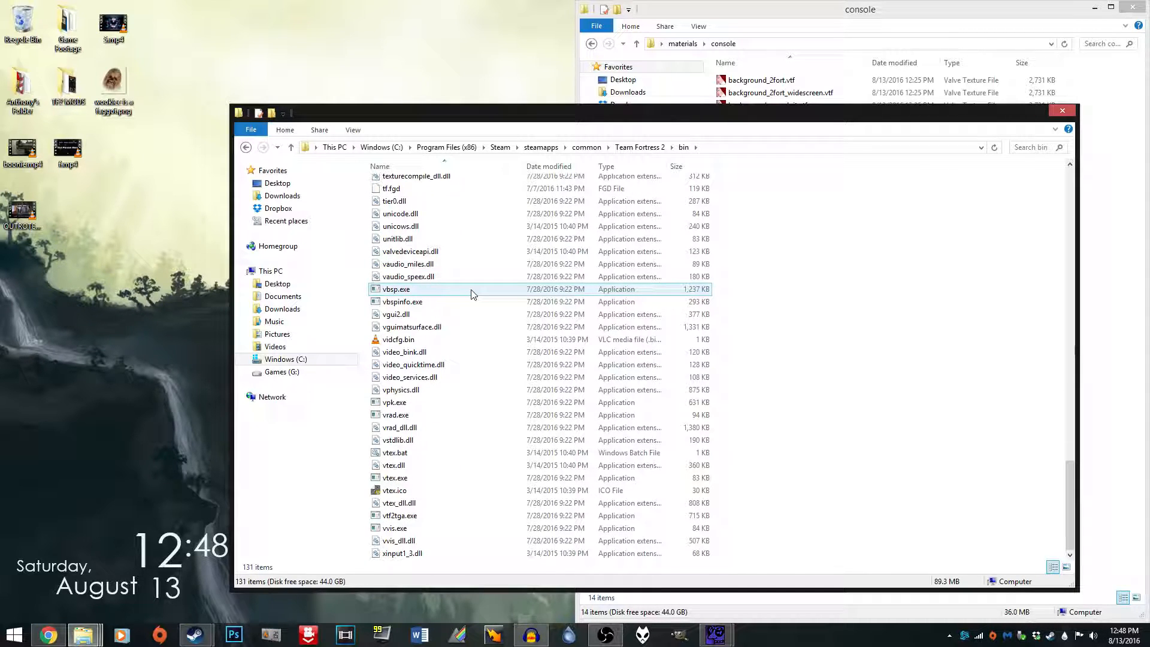
mouse_move(394, 403)
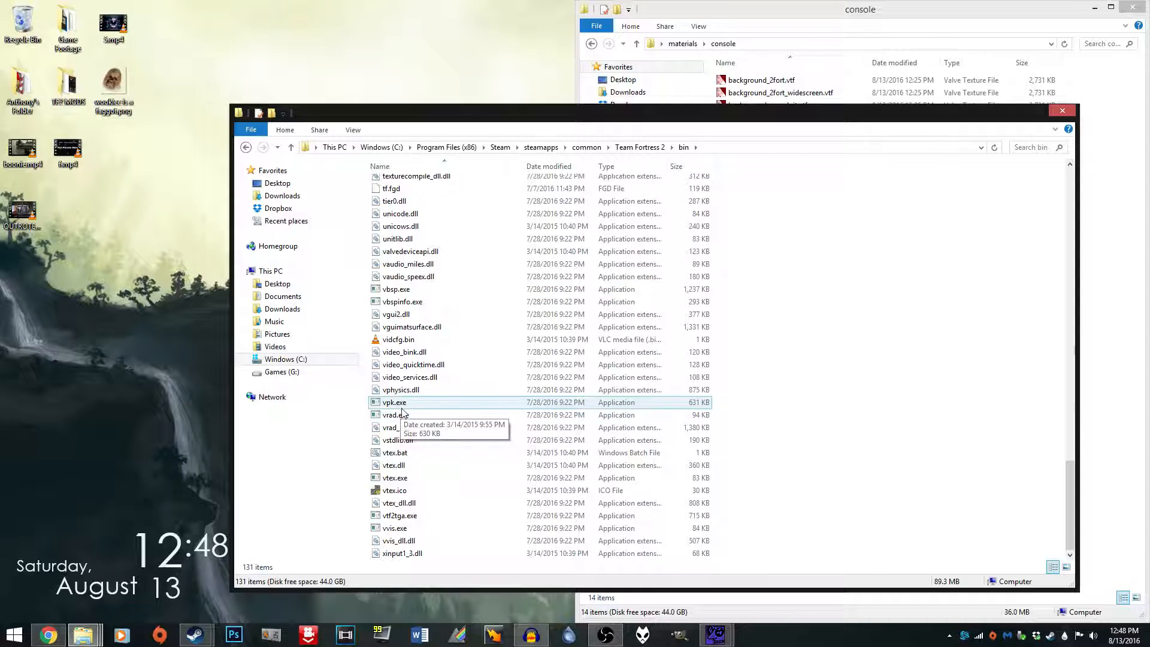
mouse_move(665, 151)
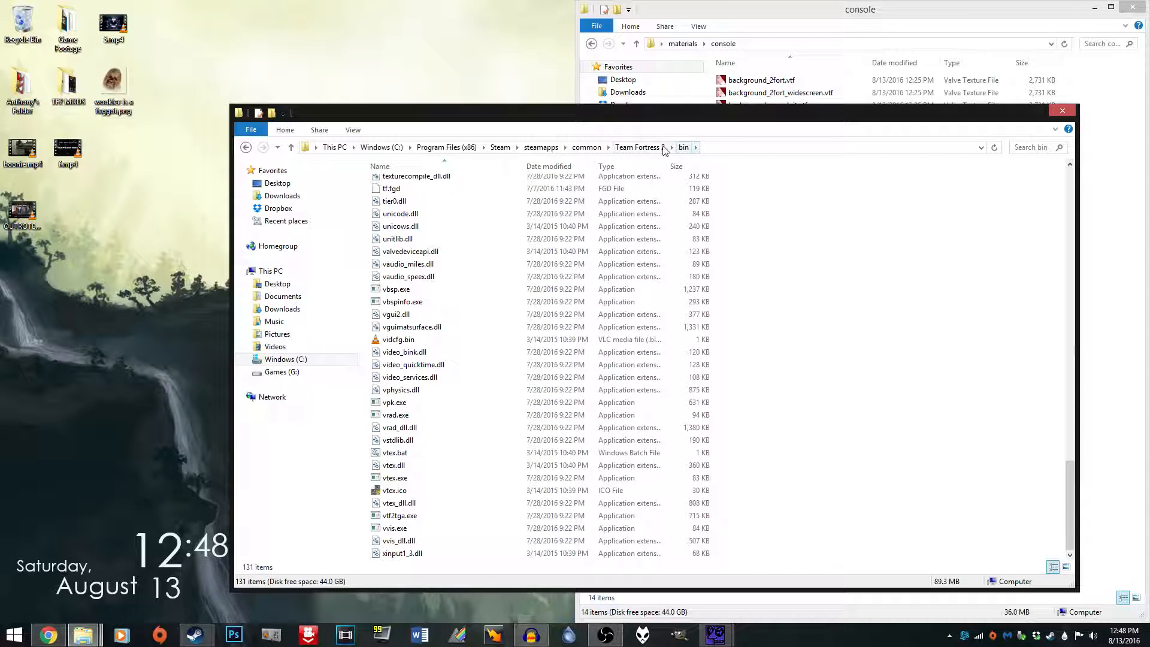
Send a vpk.exe shortcut to the desktop for packing the materials folder.
left_click(395, 415)
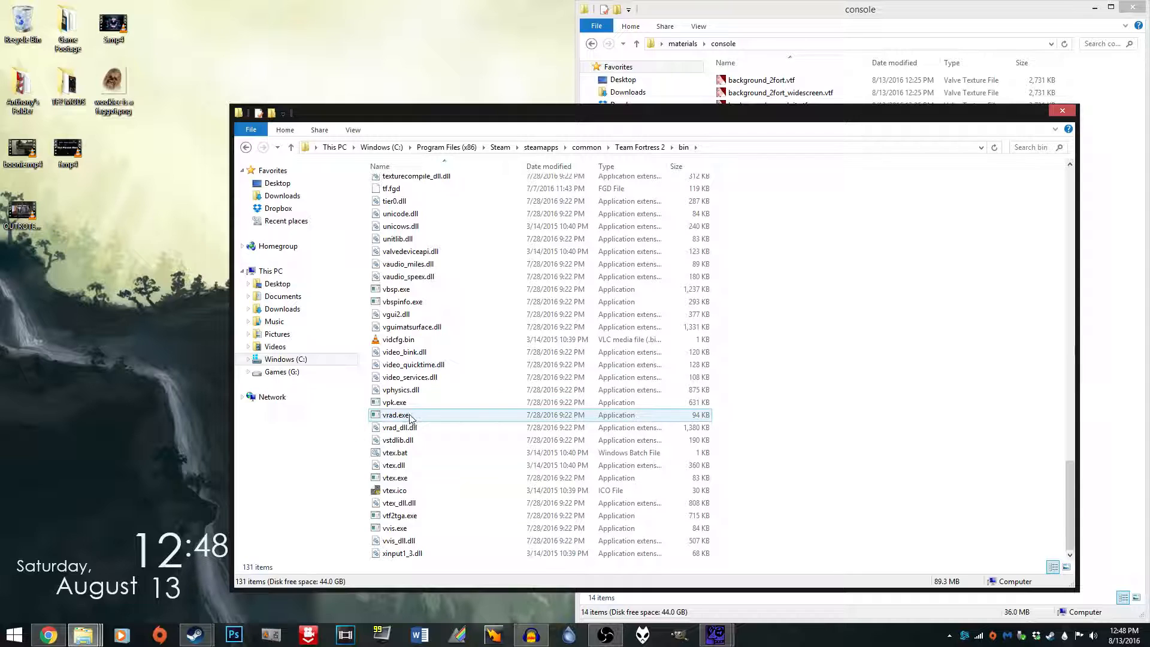
right_click(393, 402)
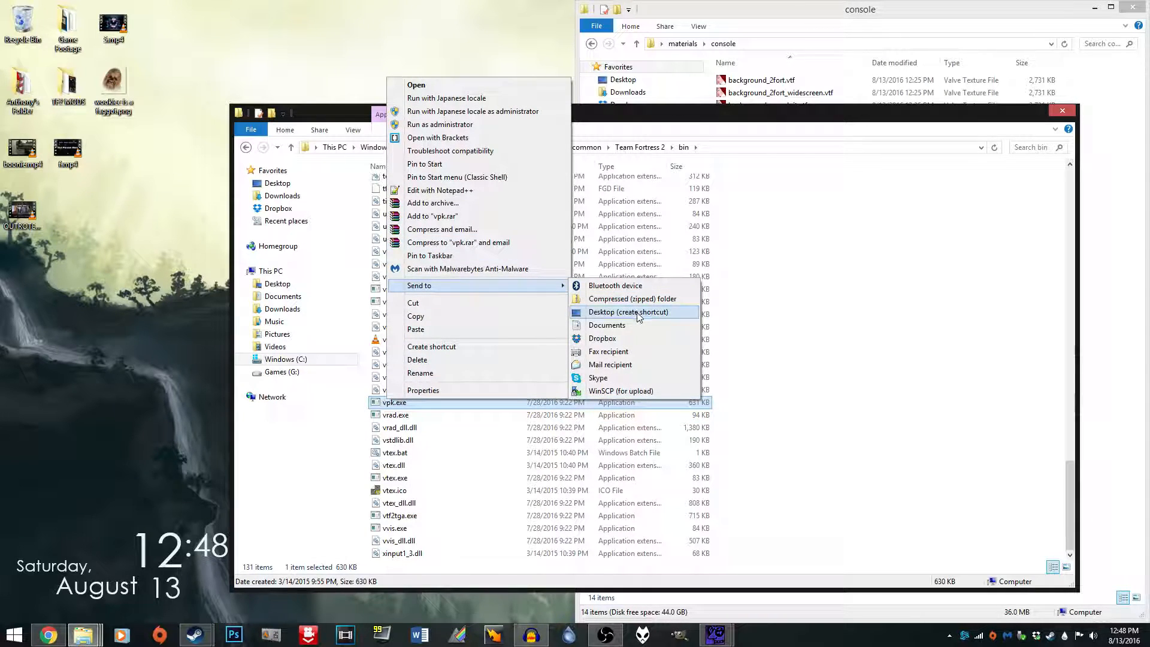
left_click(628, 312)
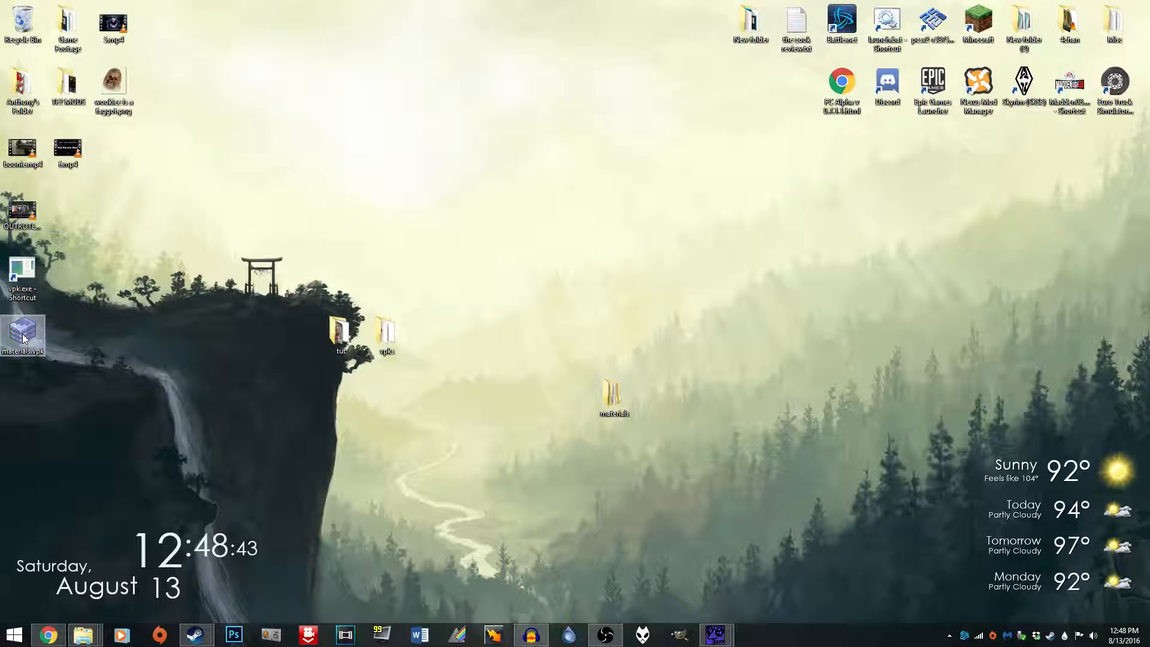
Inspect materials.vpk in GCFScape and repack it as TUTREAL.vpk.
double_click(22, 333)
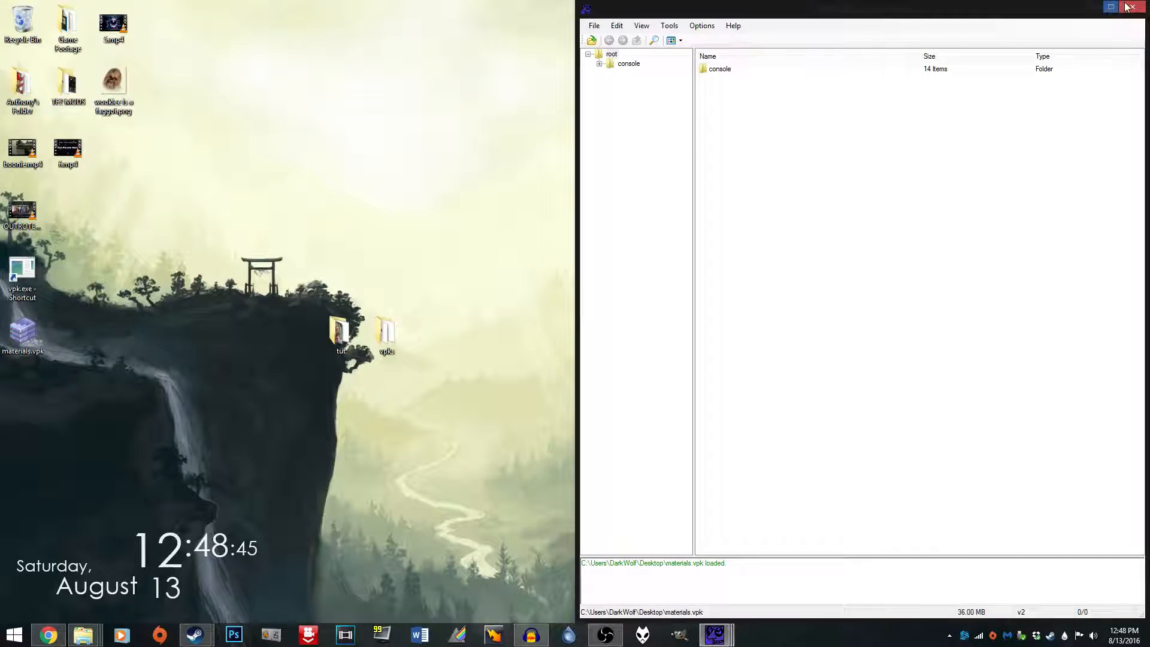
left_click(1132, 6)
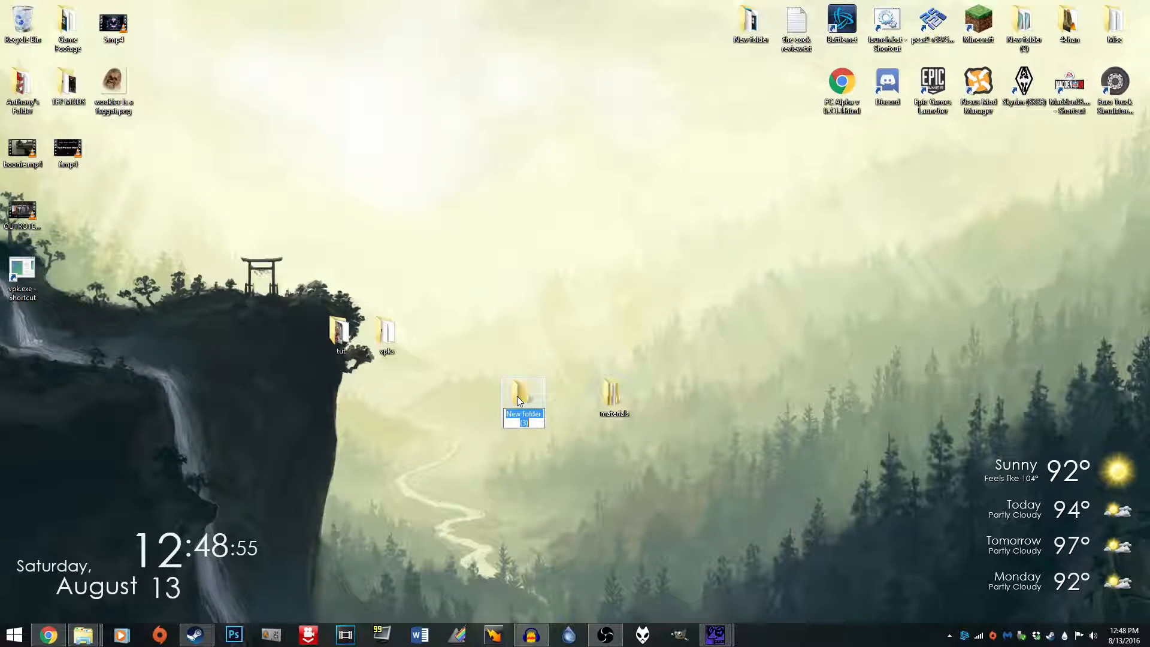
type("tut")
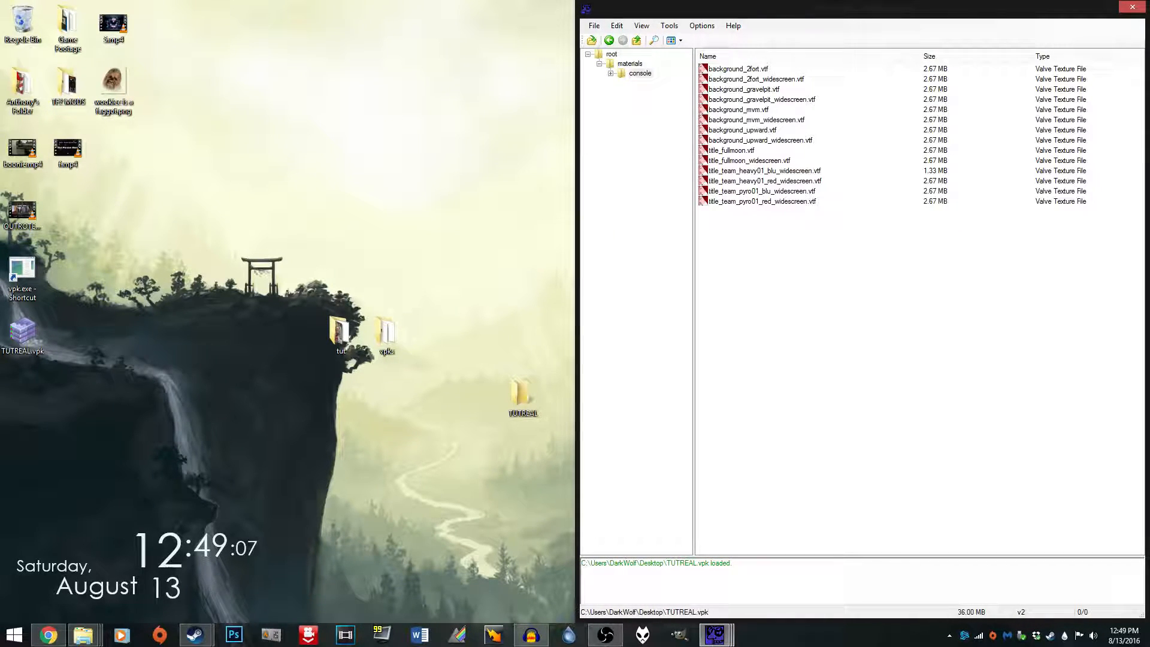
Preview background_gravelpit_widescreen.vtf from materials/console to confirm the staircase image, then close it.
left_click(761, 99)
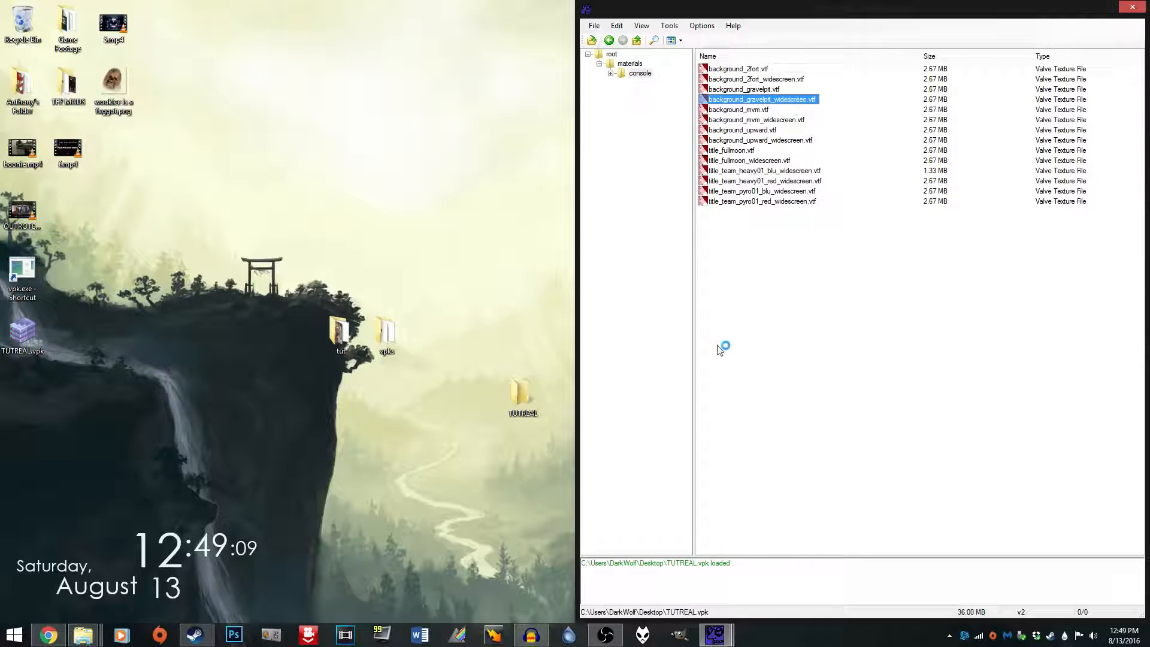
double_click(757, 98)
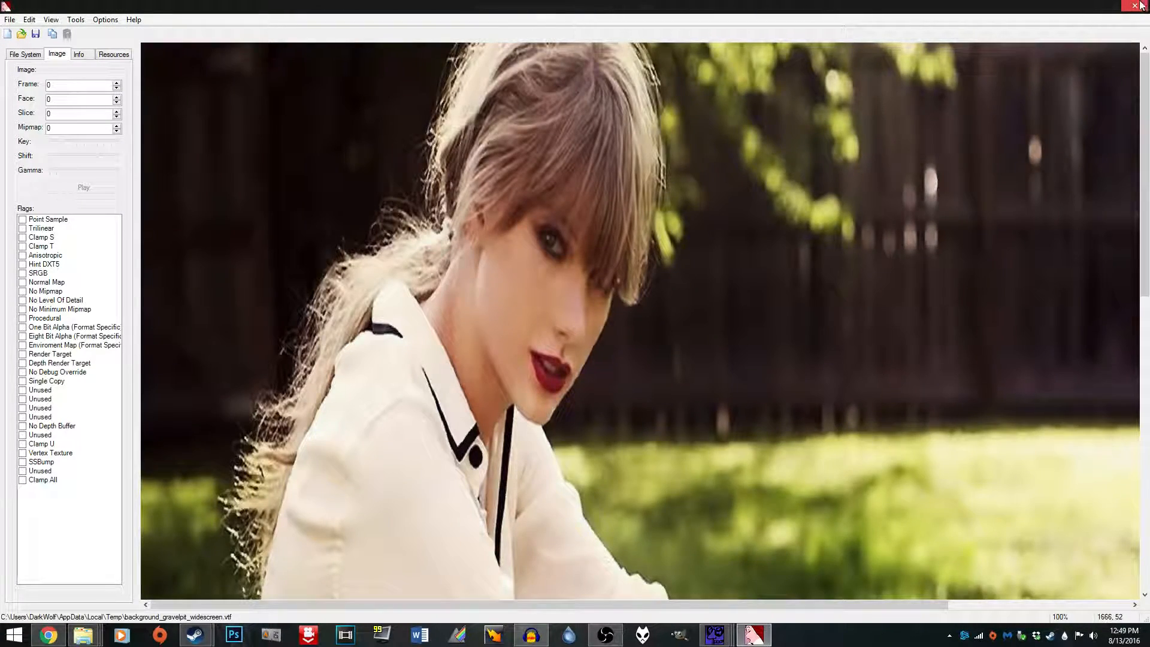
left_click(1134, 5)
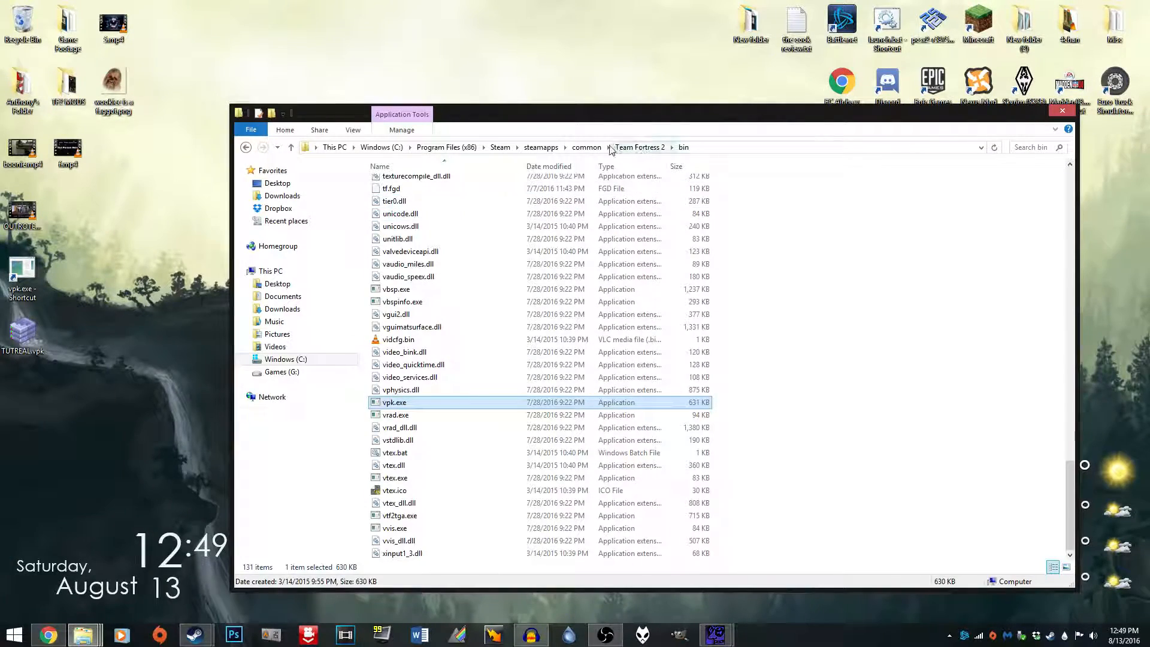
Go up to Team Fortress 2's tf folder and open its custom folder.
left_click(640, 146)
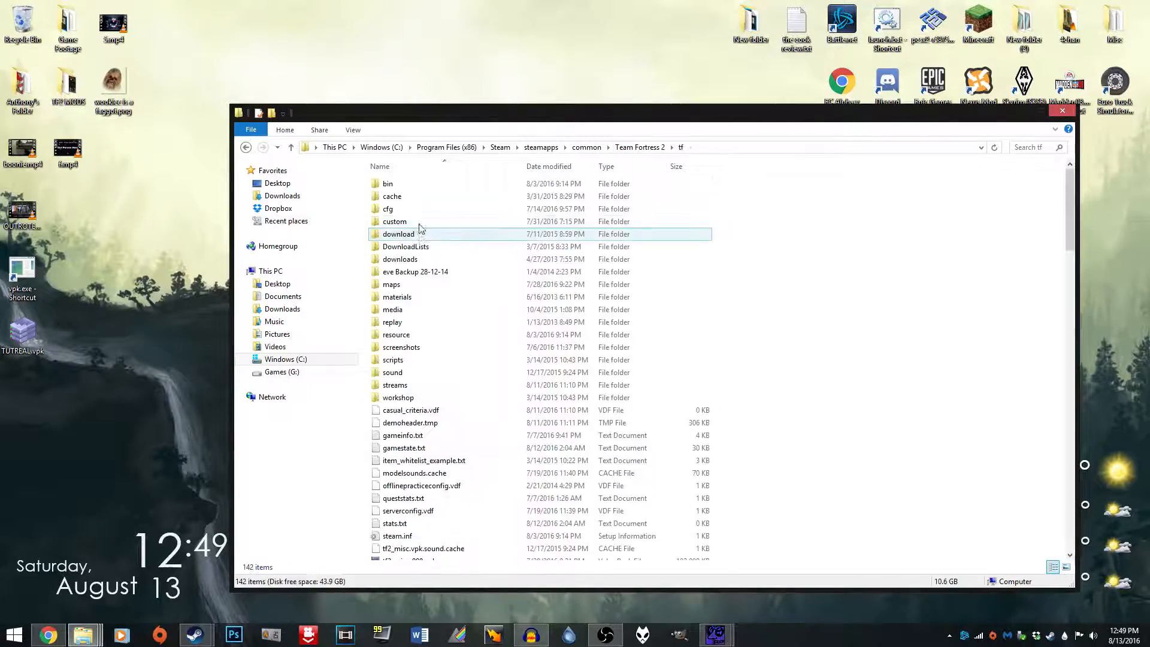
double_click(395, 221)
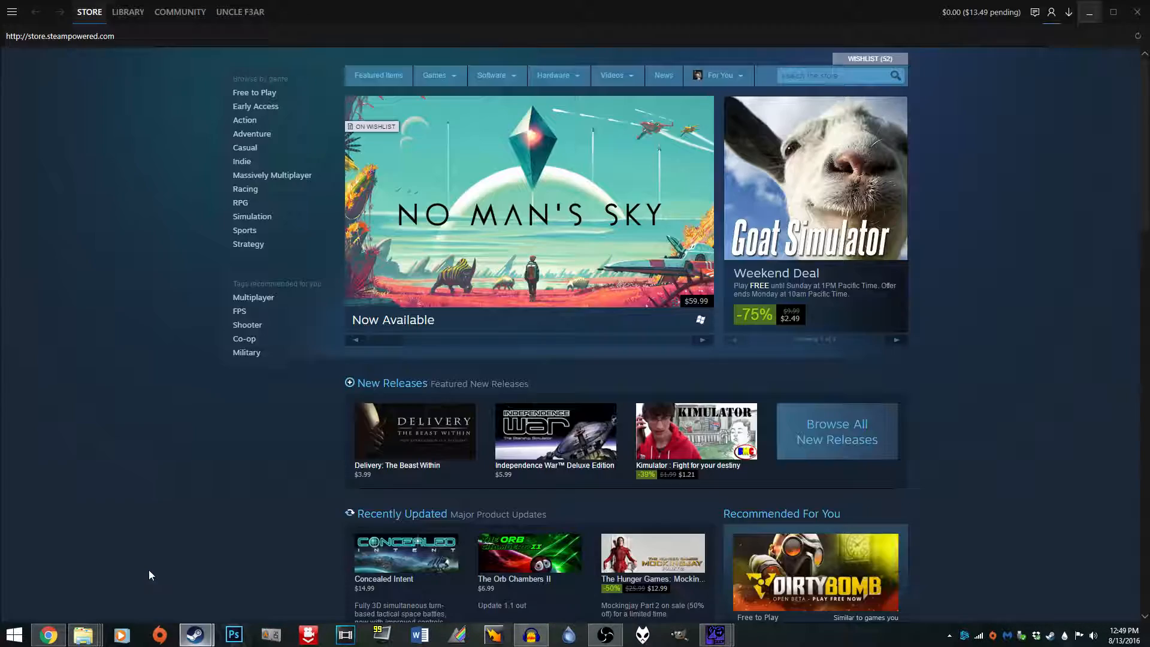
Launch Team Fortress 2 from the Steam library's Favorites.
left_click(127, 11)
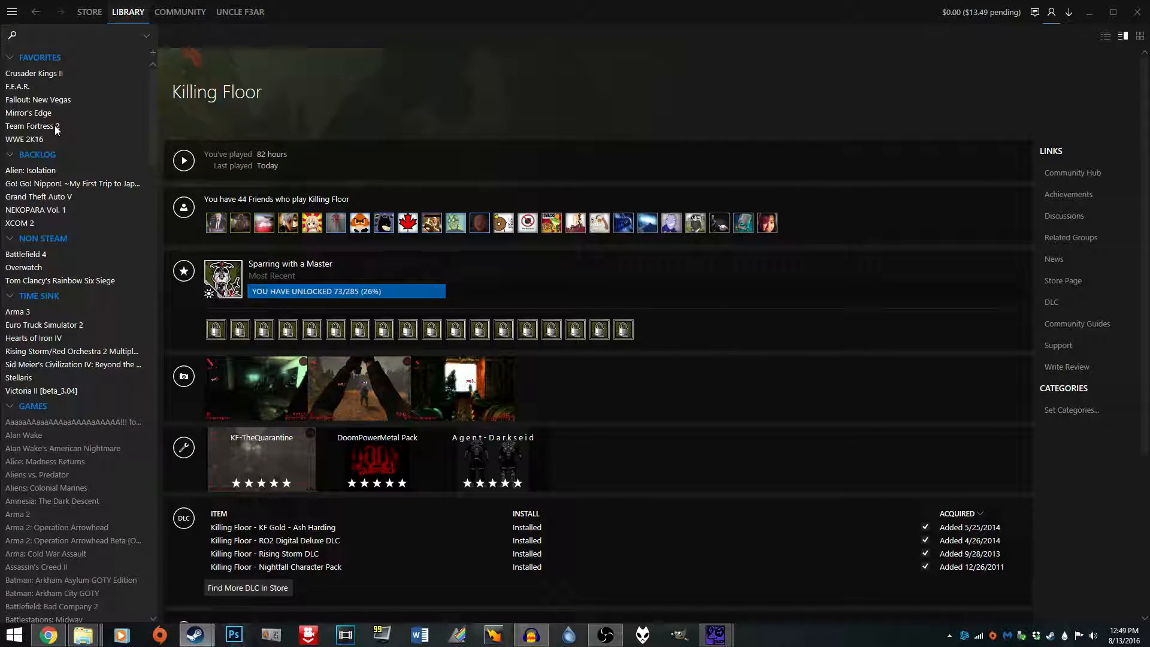
left_click(31, 126)
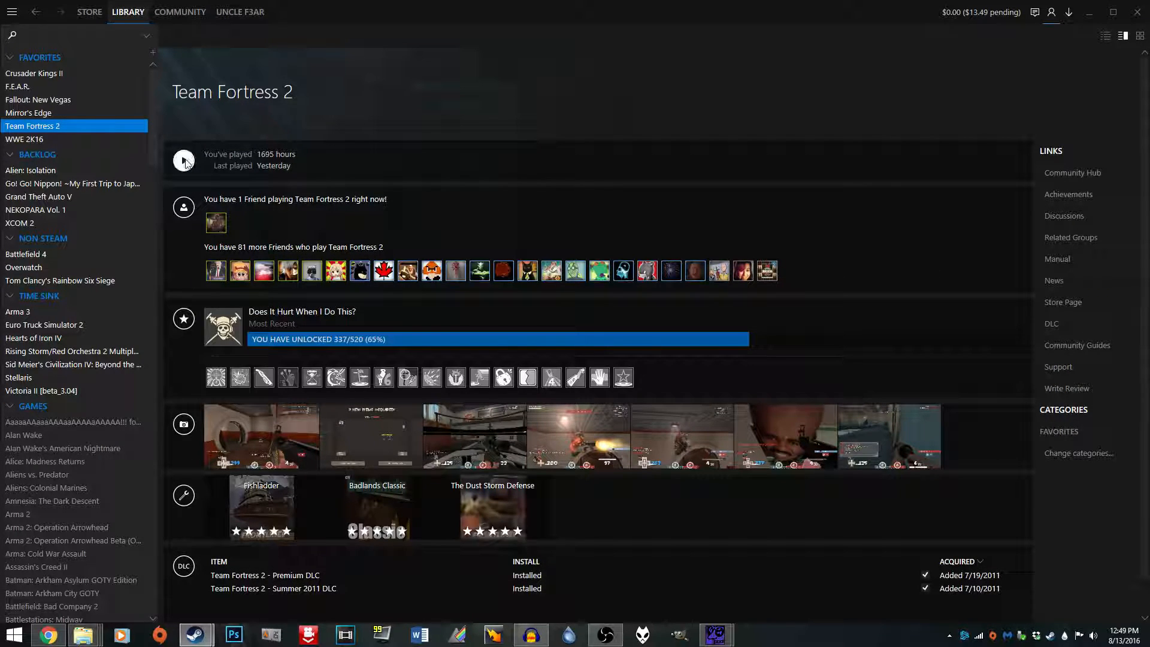
left_click(183, 162)
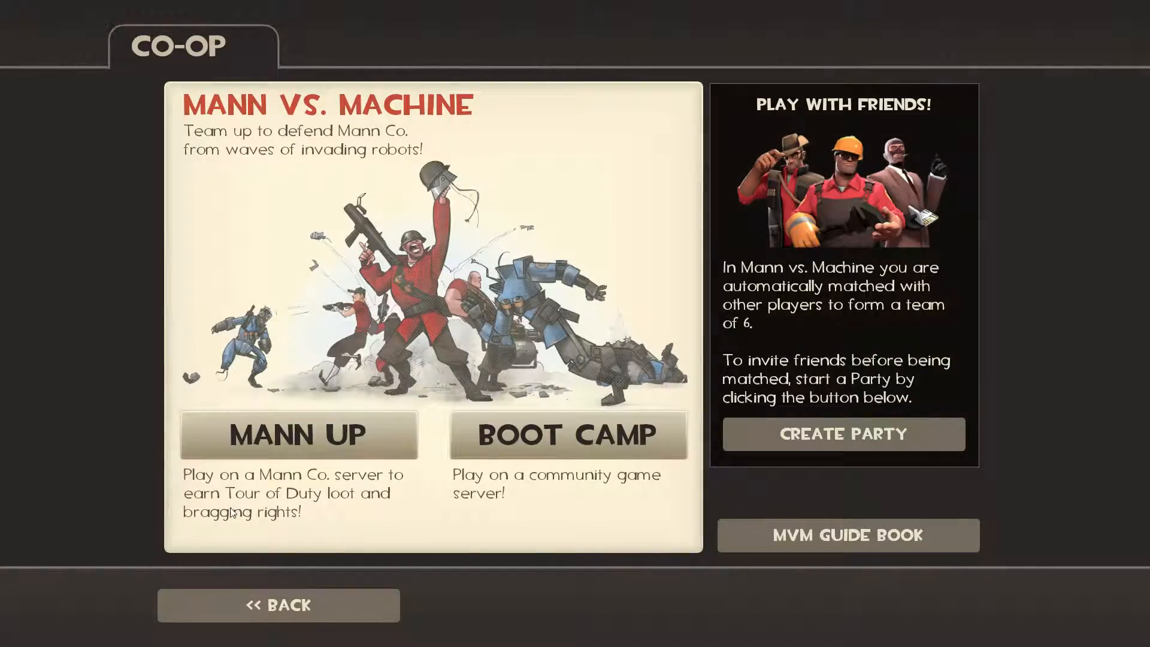
Return to the main menu, which now shows the custom background image.
left_click(278, 605)
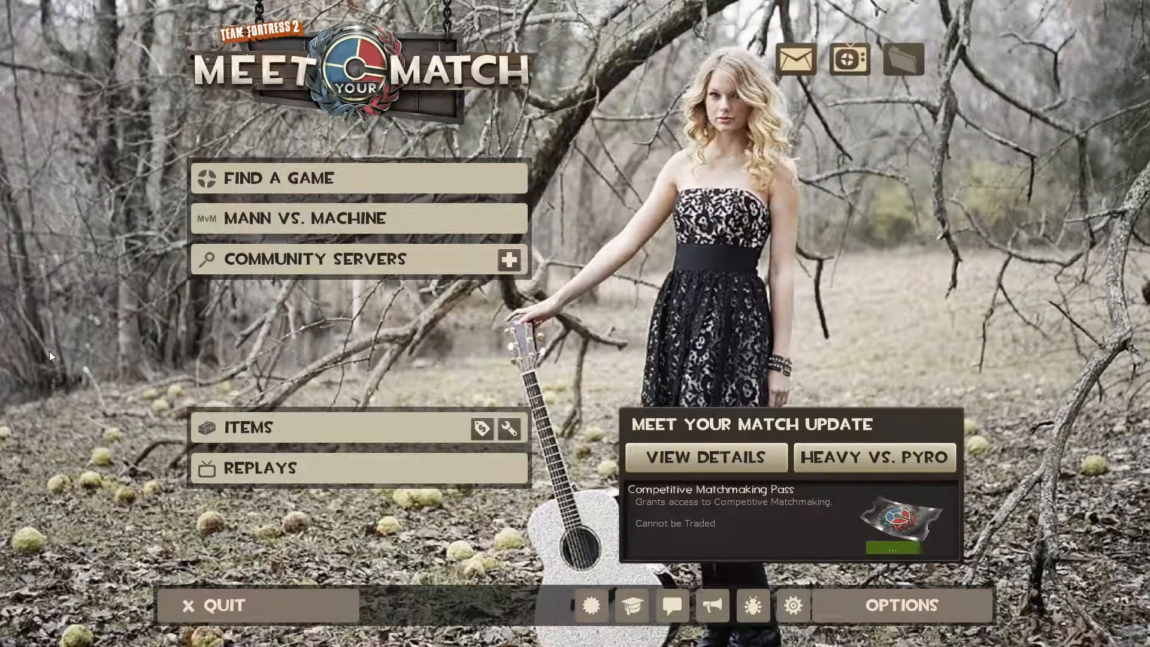
mouse_move(96, 314)
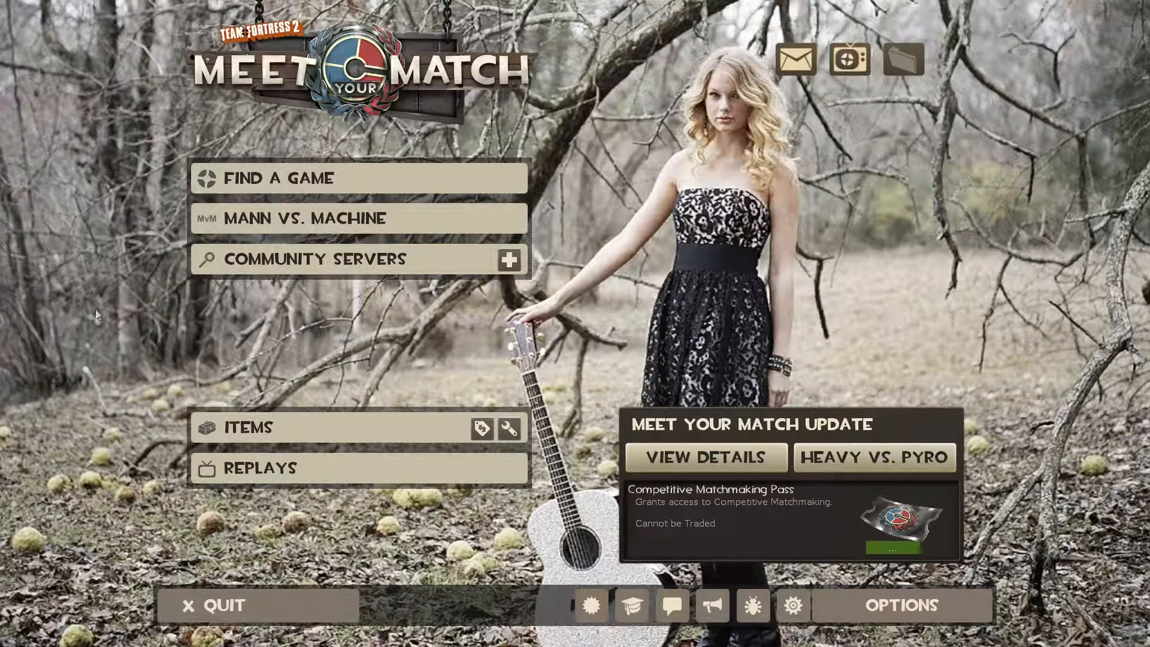